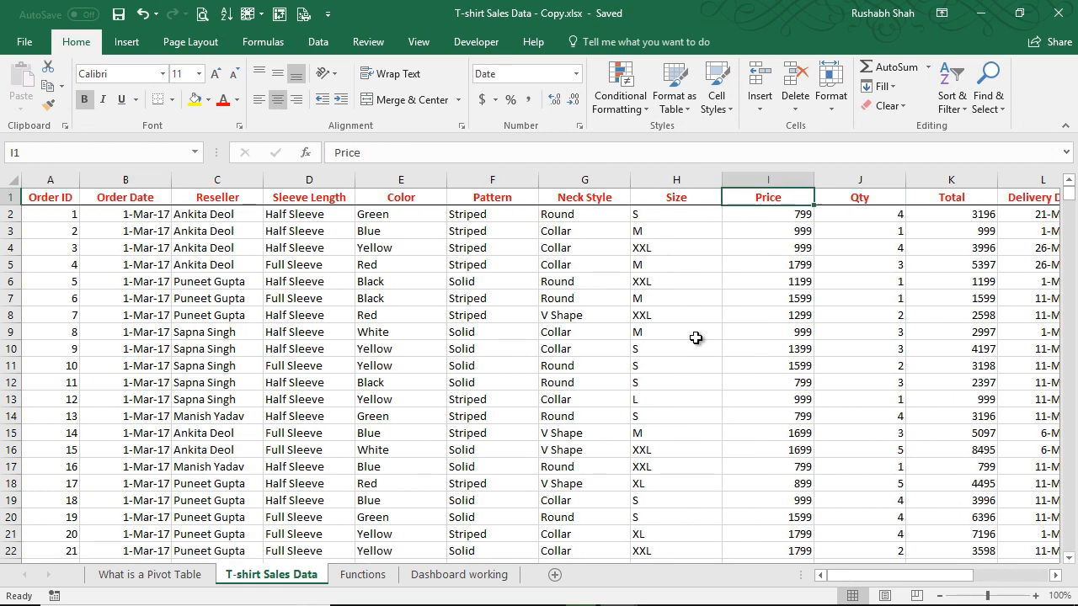
Review the T-shirt Sales Data columns, select cell A1 and go to the Insert ribbon.
scroll(right, 3)
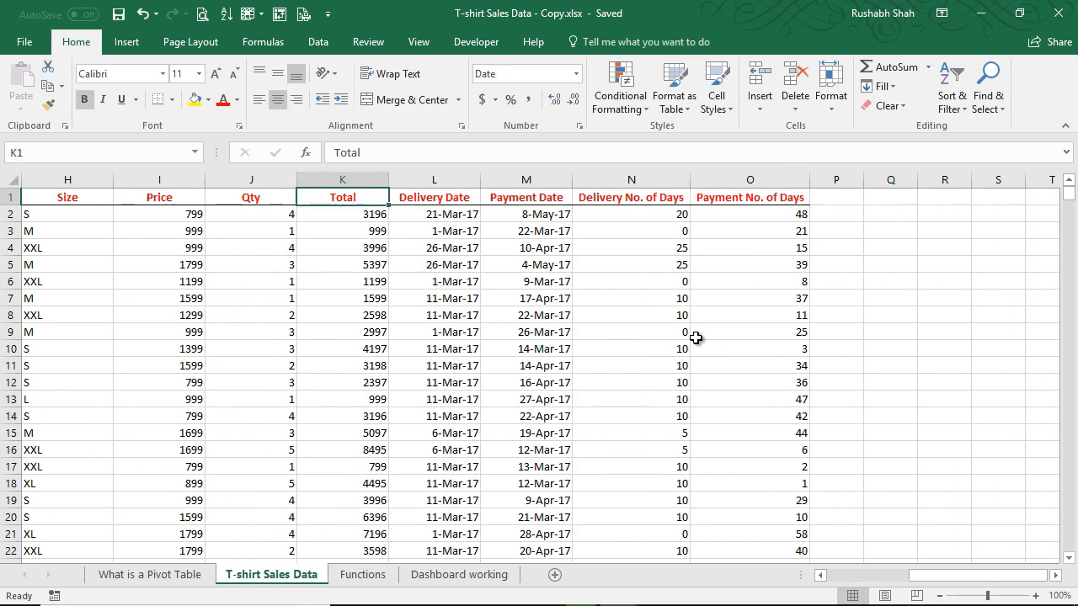
click(342, 178)
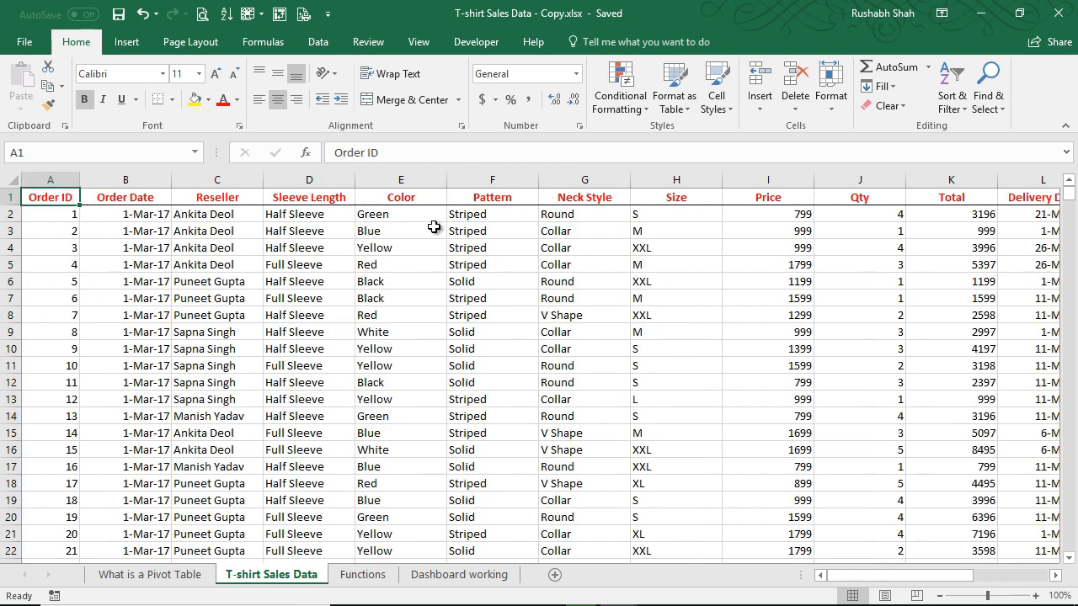
click(126, 40)
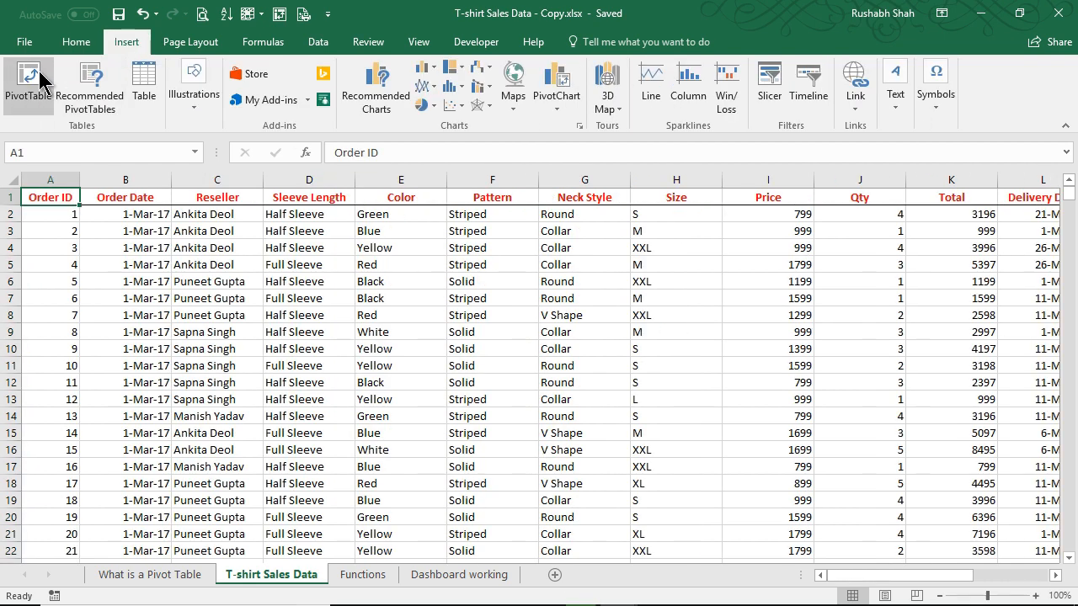
Create a pivot table on a new sheet with Reseller rows and Sum of Total, zoomed to 150%.
click(27, 80)
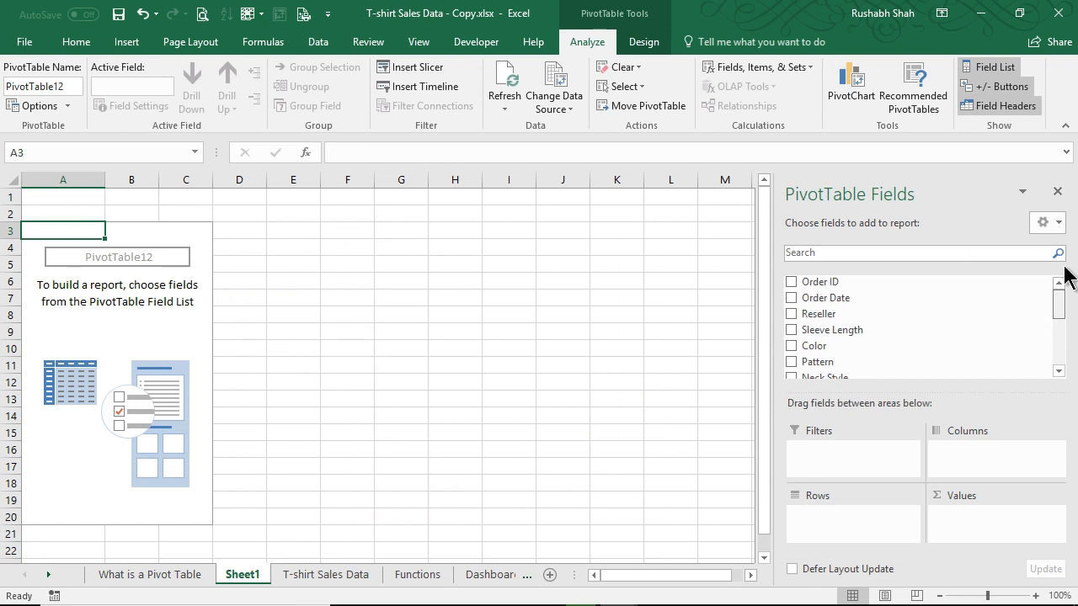
click(792, 314)
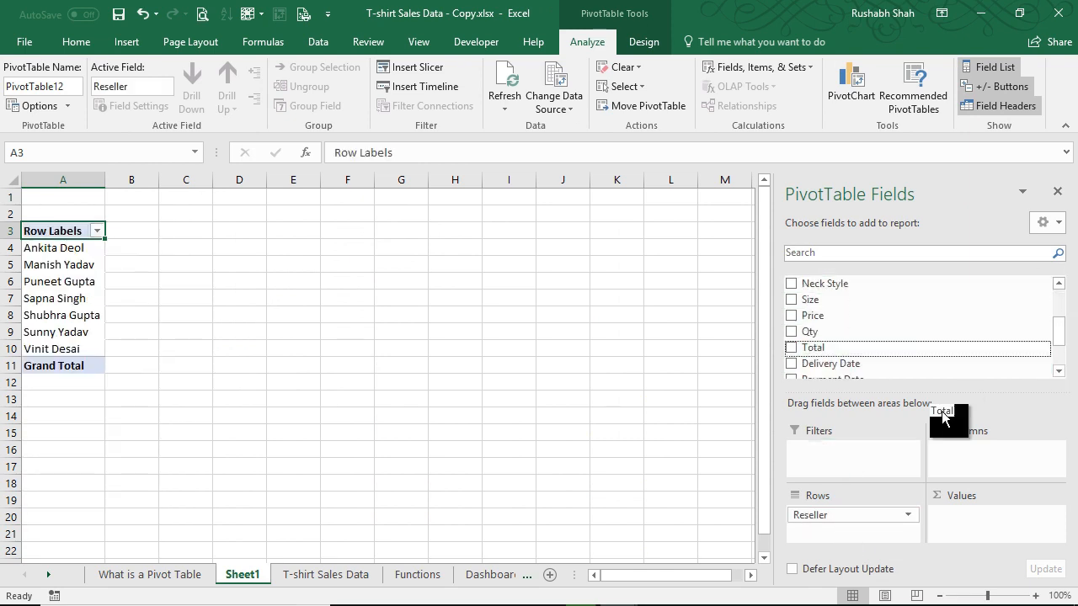
click(792, 347)
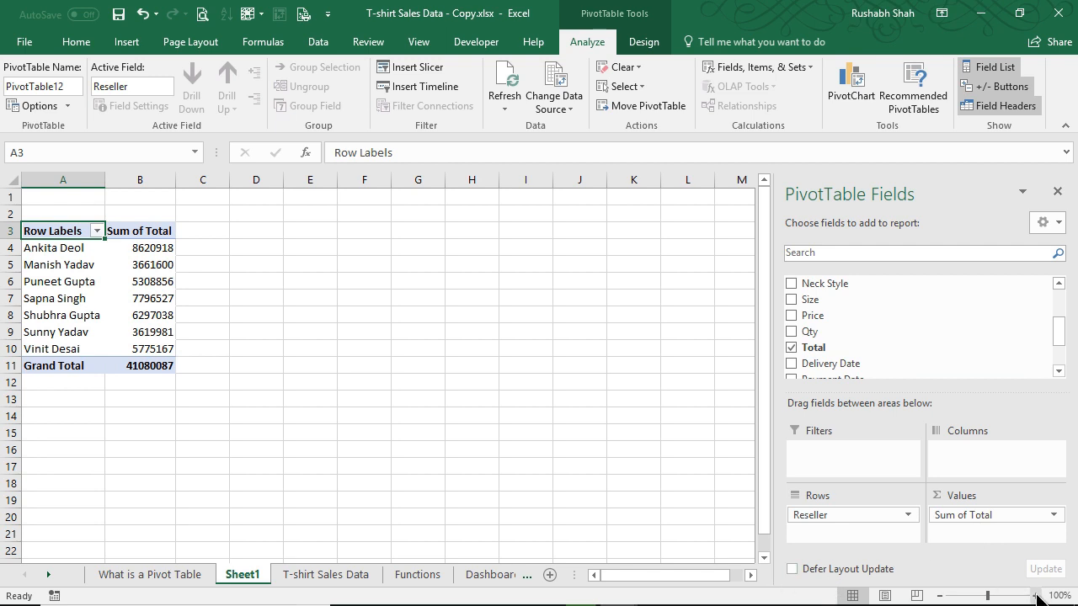
click(1041, 596)
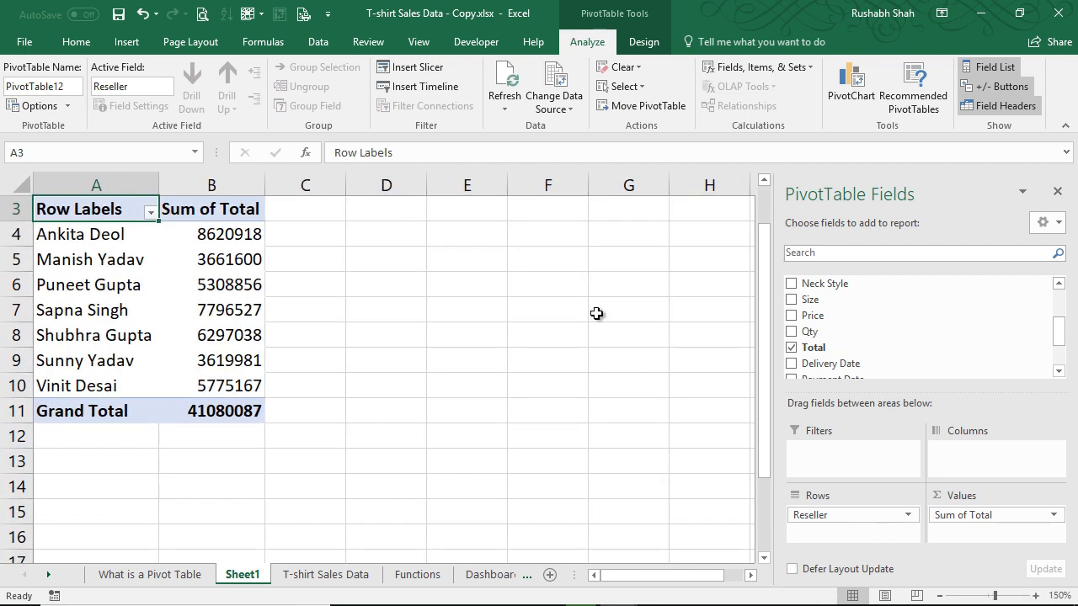
mouse_move(597, 310)
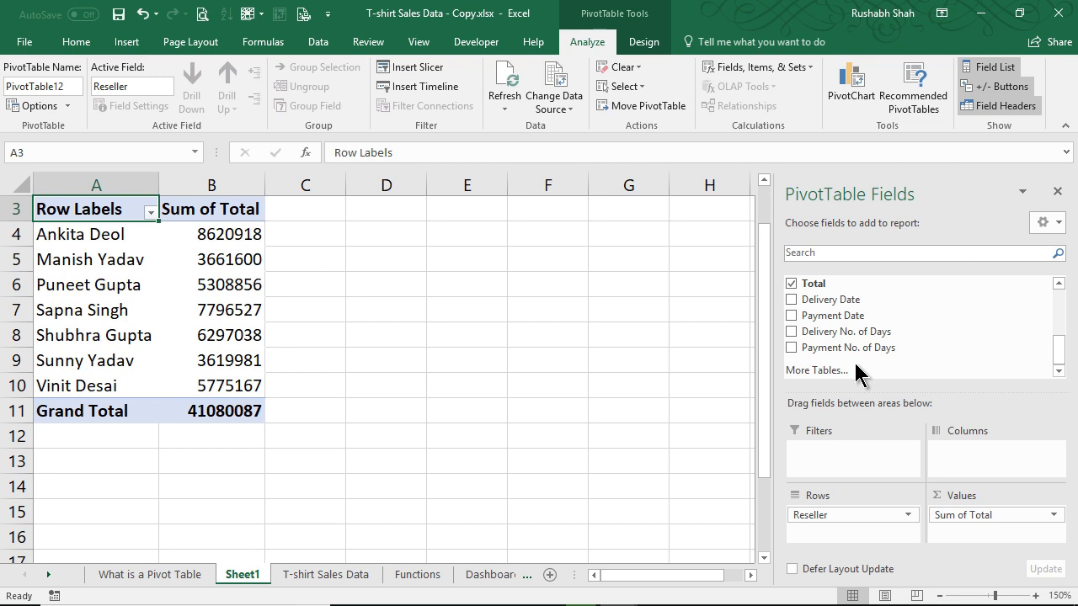
mouse_move(755, 69)
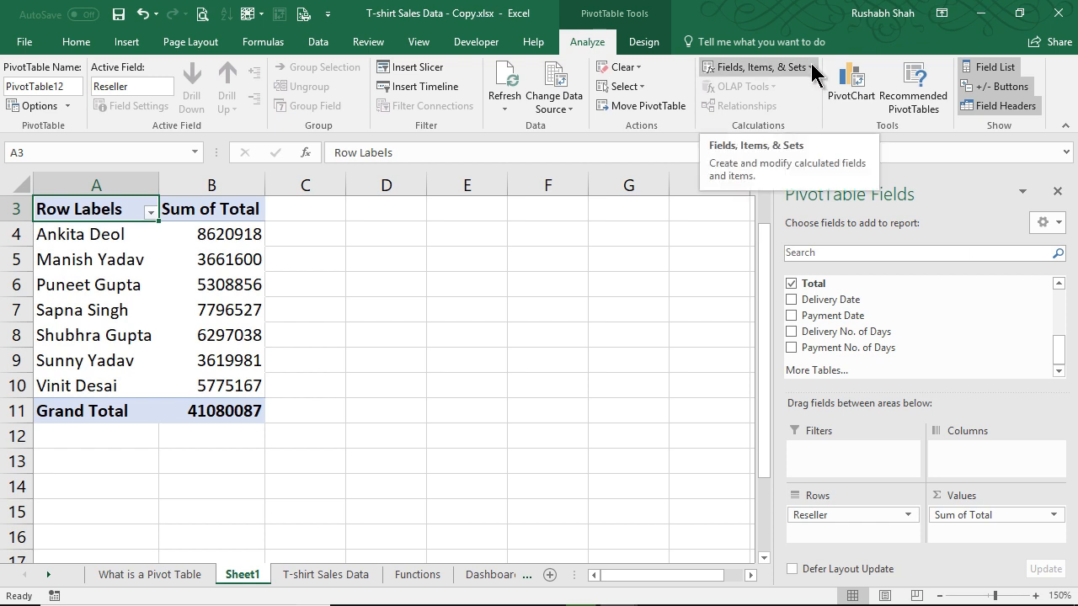
Bring up the Insert Calculated Field dialog from Analyze > Fields, Items & Sets.
click(755, 67)
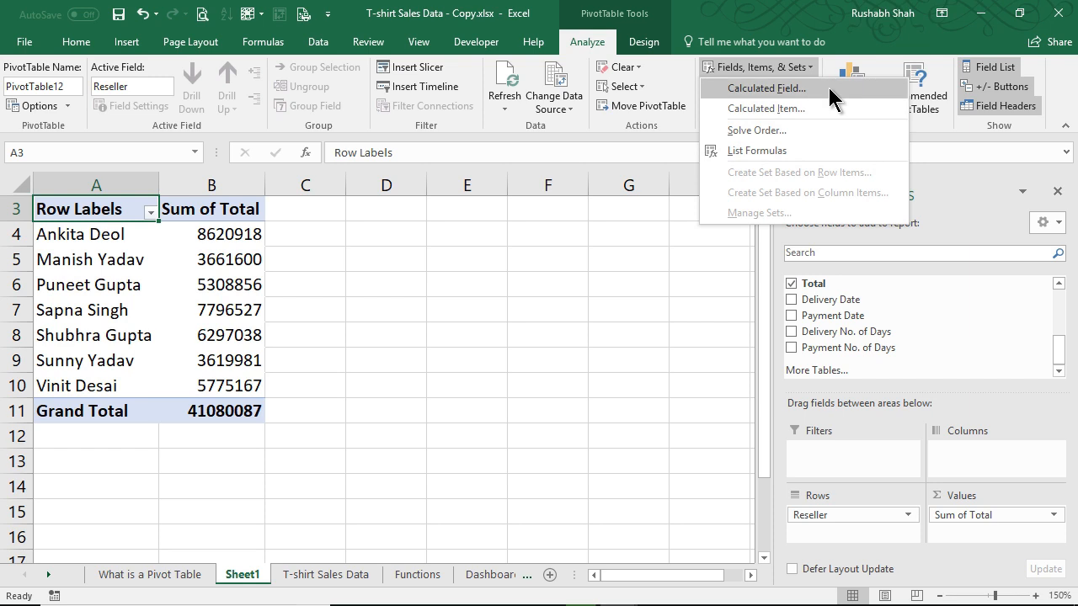
mouse_move(766, 88)
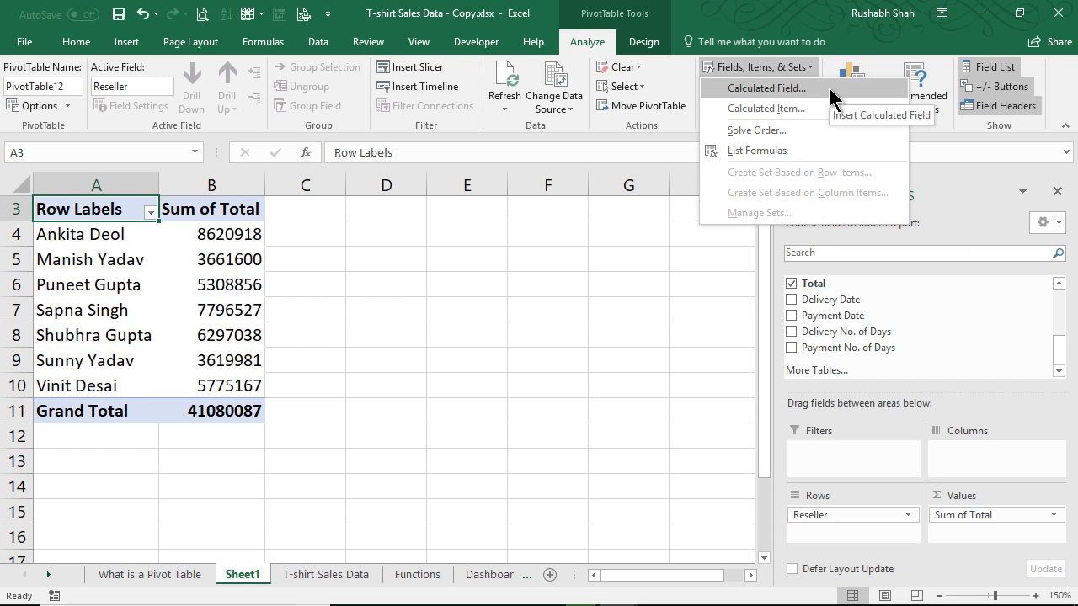
click(764, 87)
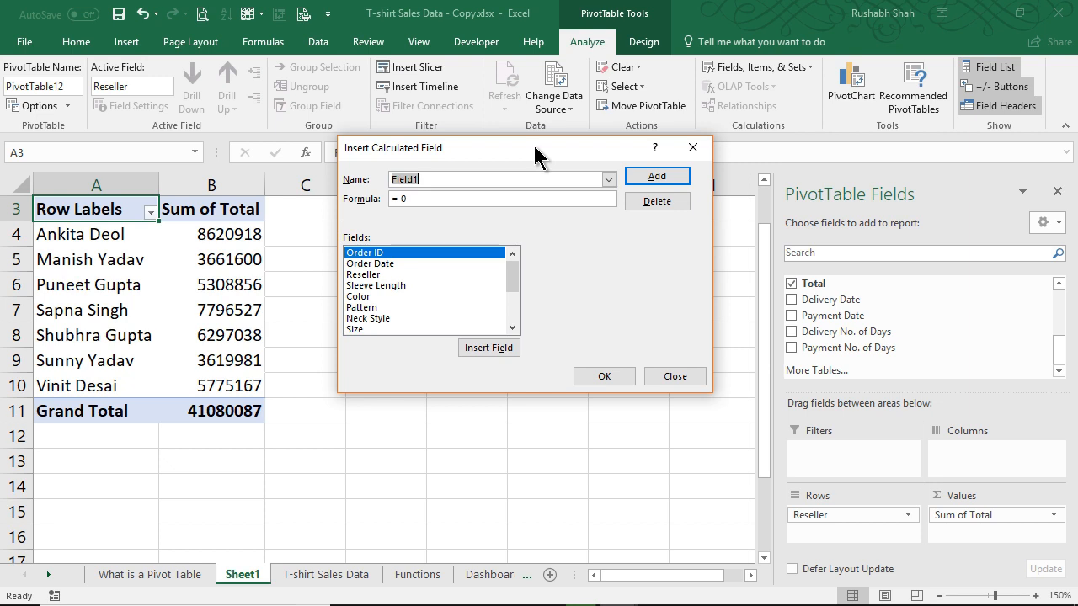
Name the calculated field Commission and set its formula to =Total*10%.
text(C)
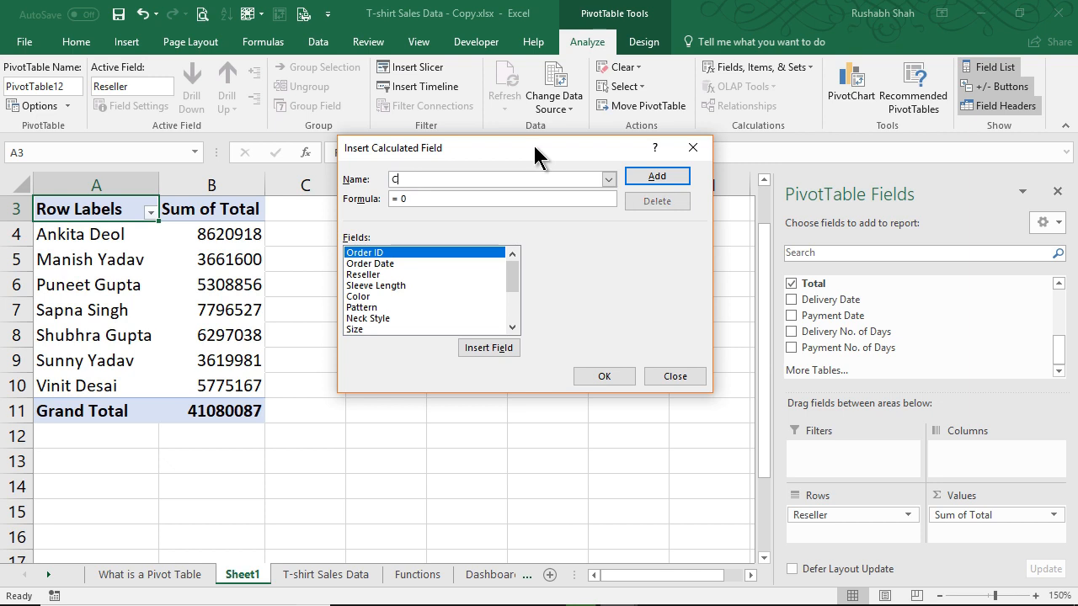
text(ommission)
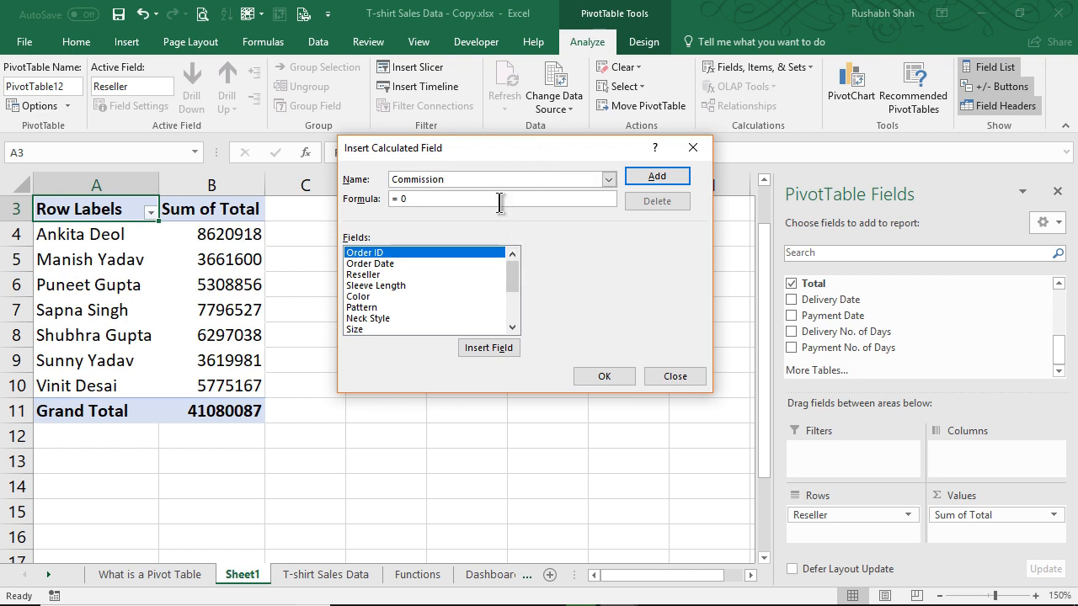
key(Backspace)
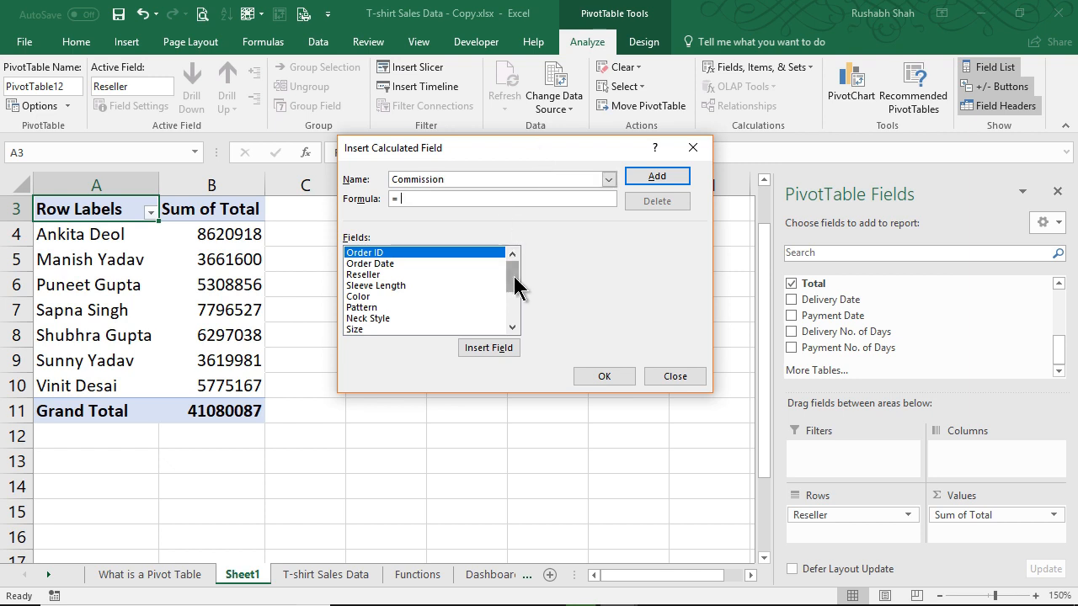
scroll(down, 3)
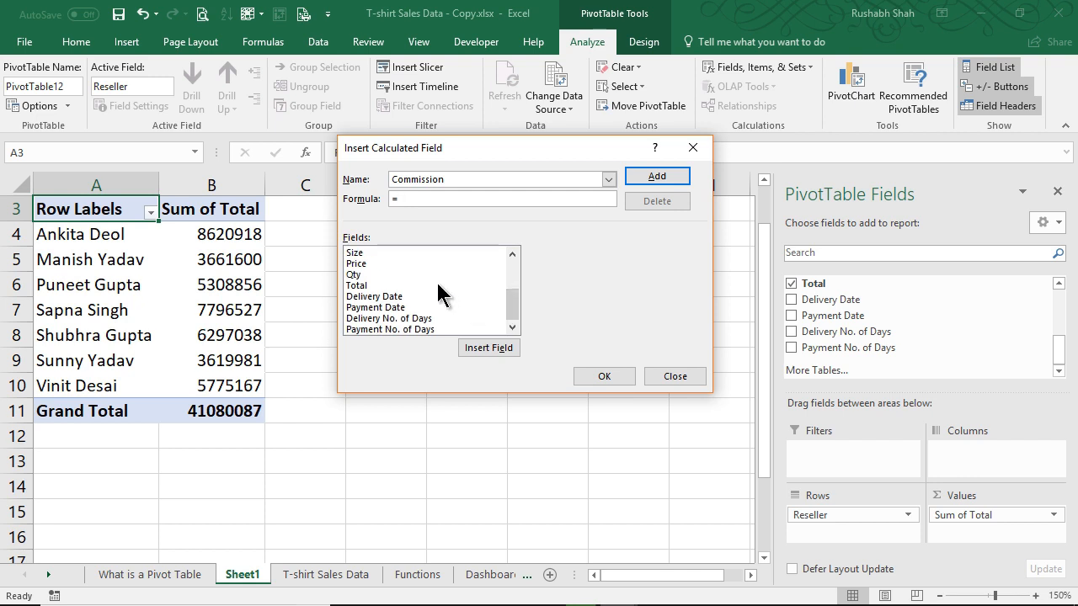
click(502, 198)
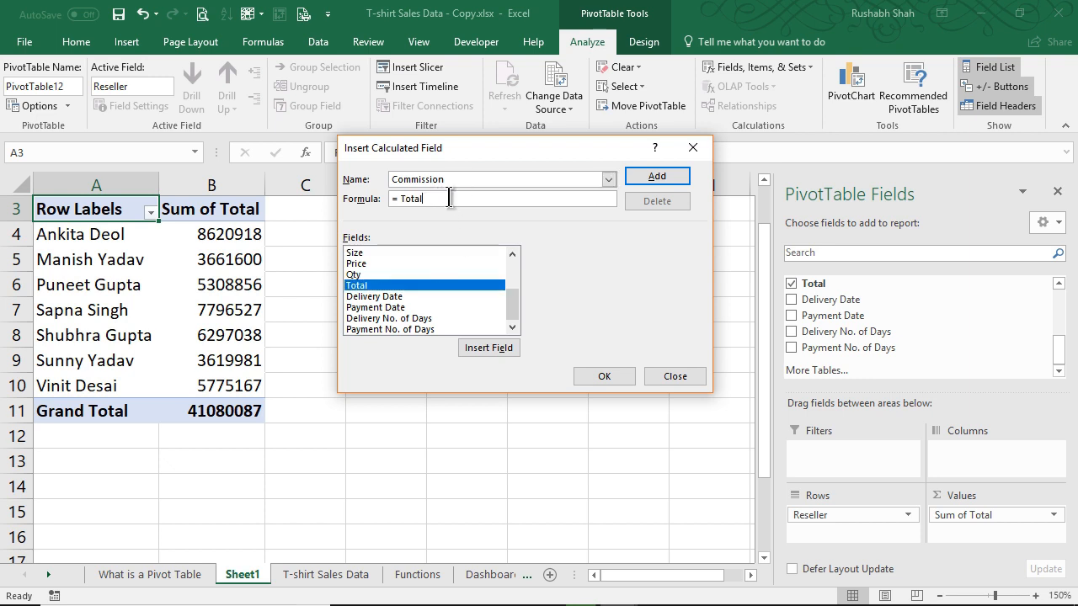
text(*)
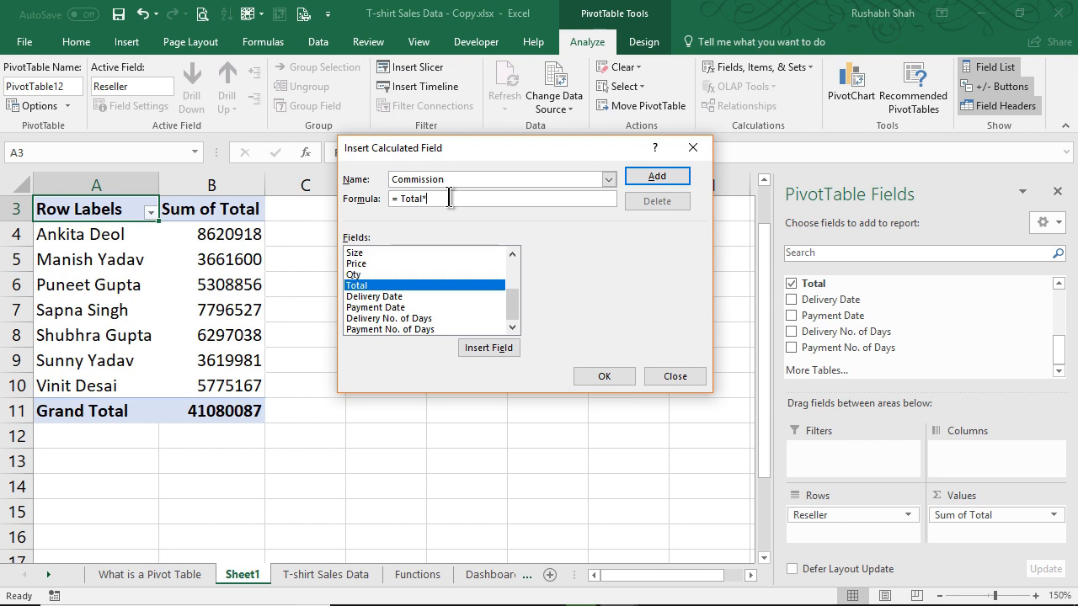
text(1)
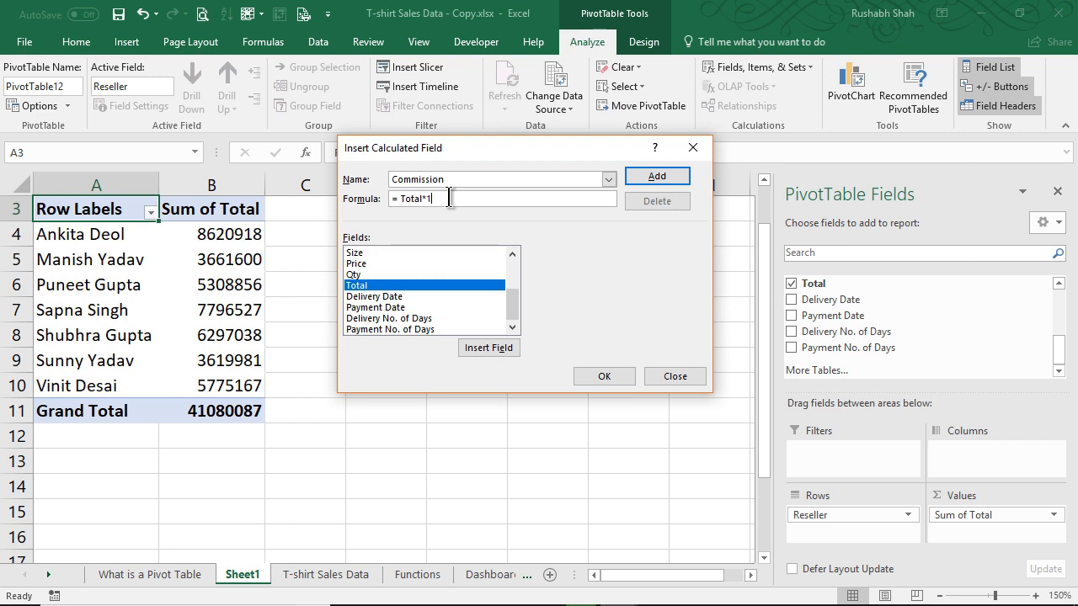
text(0%)
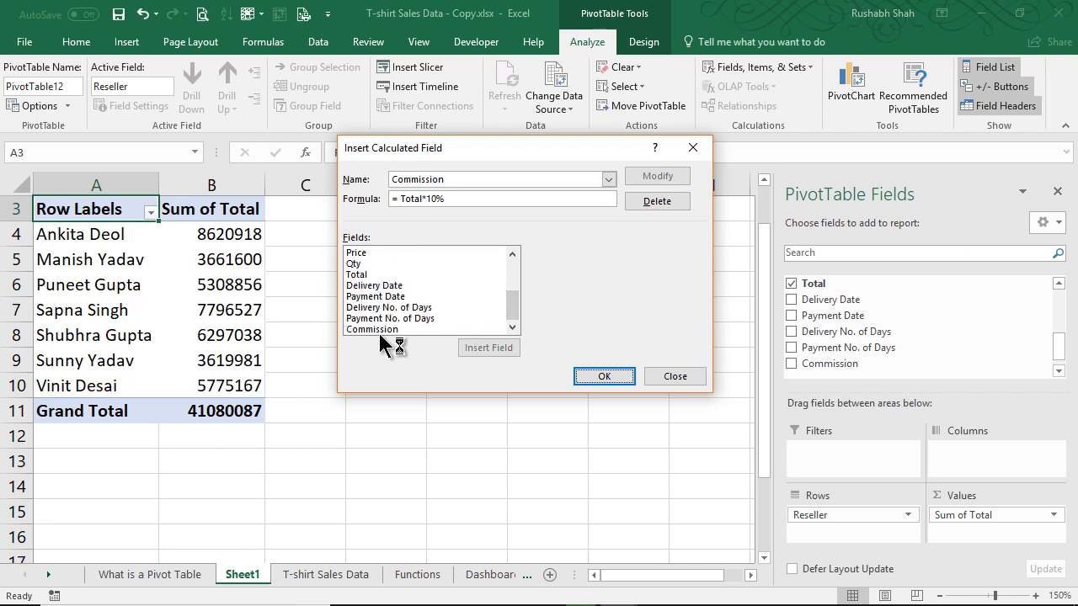
mouse_move(401, 340)
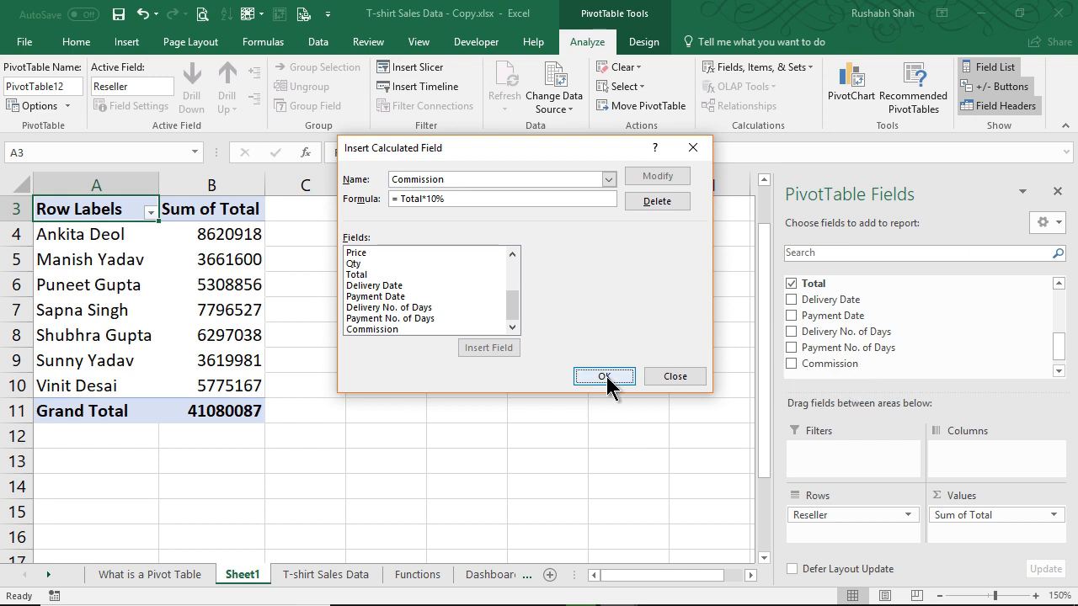
Confirm the dialog so Sum of Commission appears beside Sum of Total for each reseller.
click(603, 378)
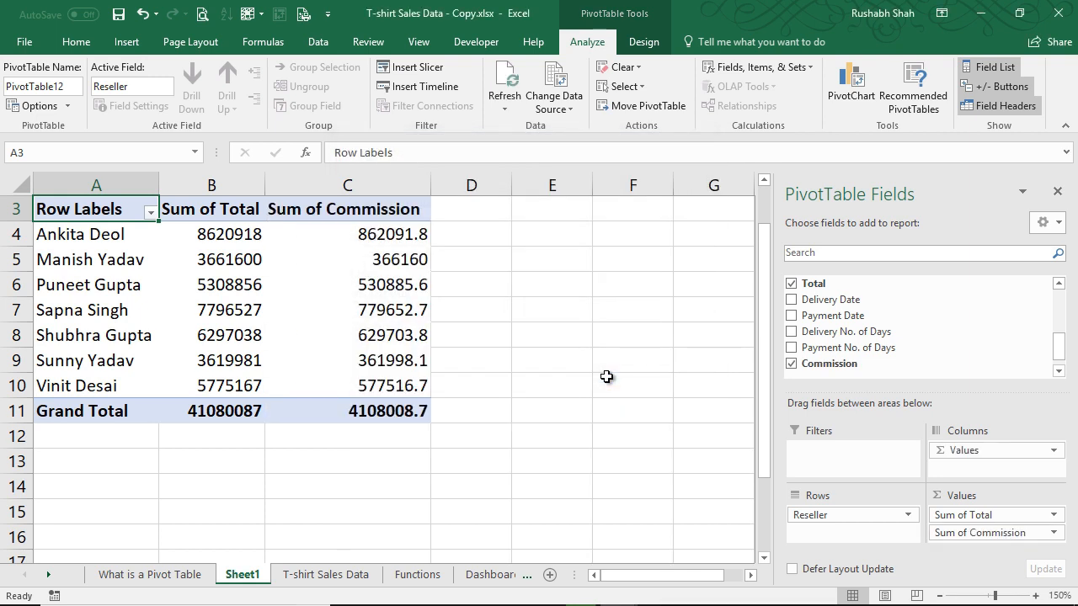
mouse_move(435, 239)
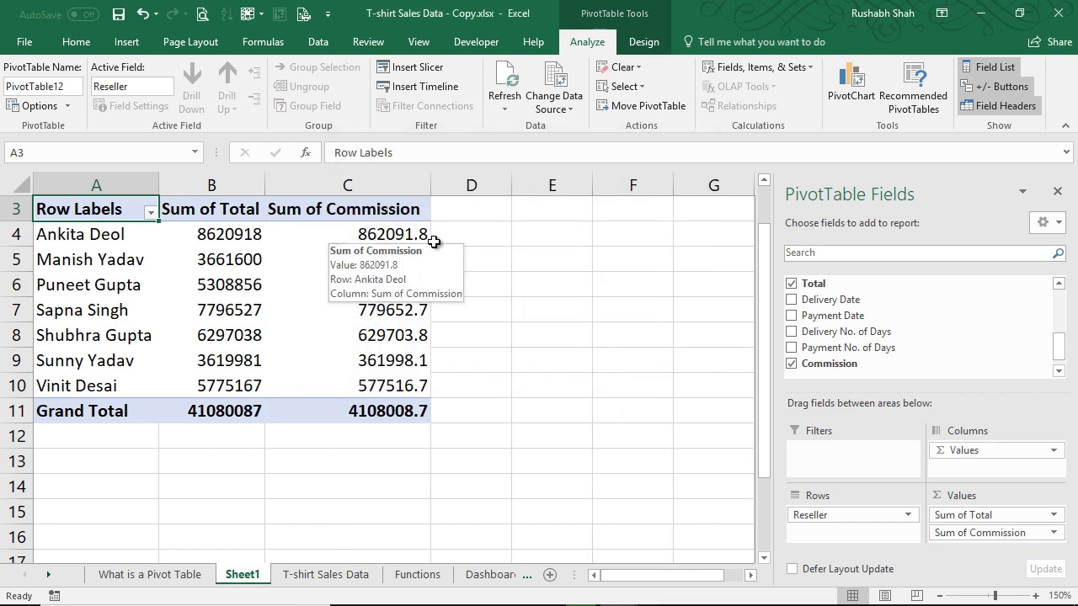
mouse_move(498, 293)
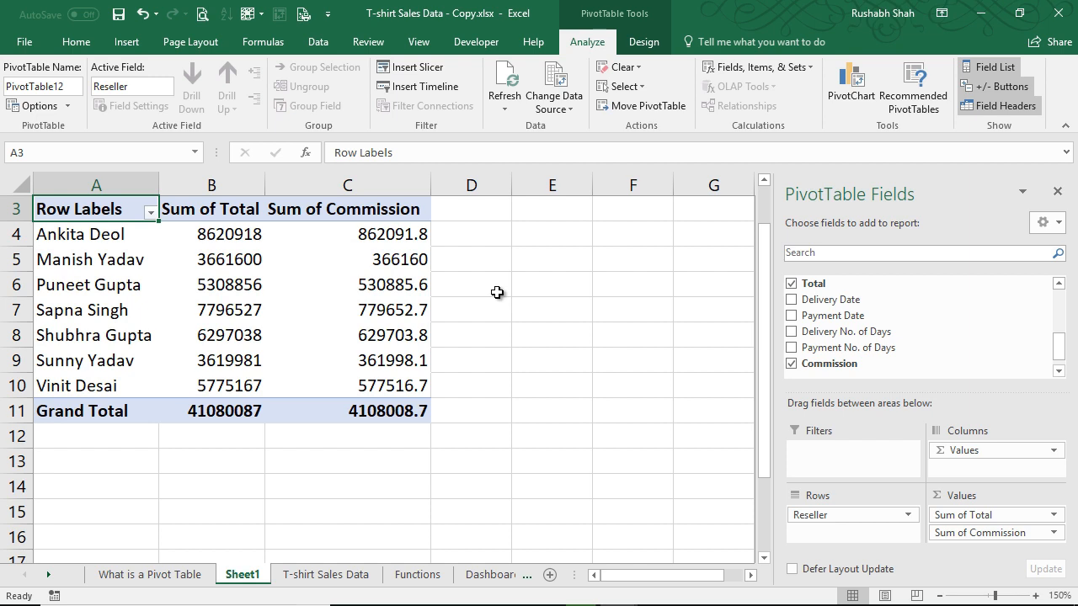
mouse_move(313, 246)
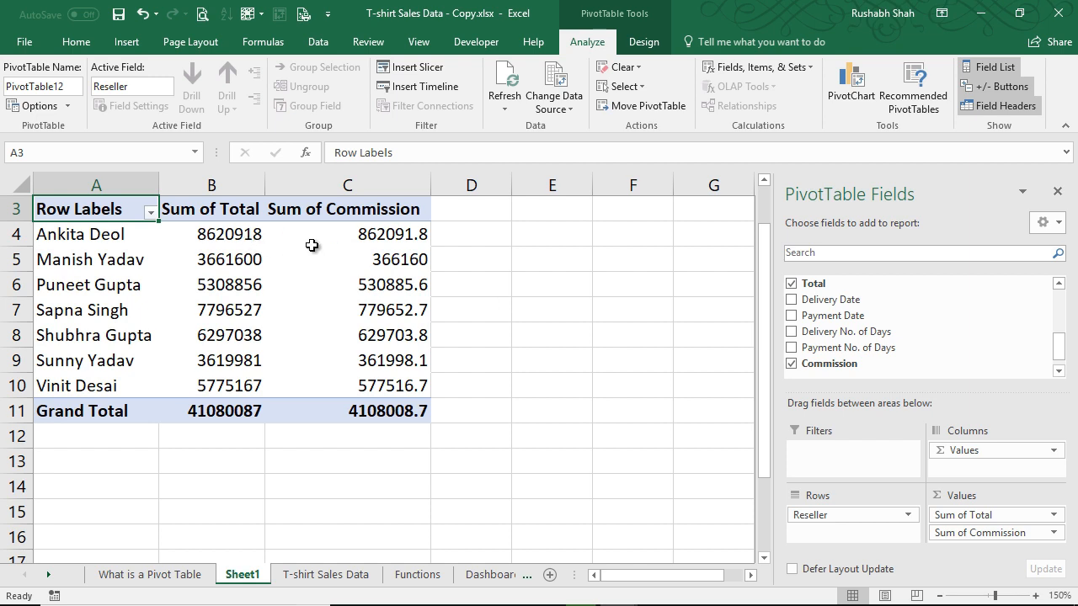
mouse_move(481, 337)
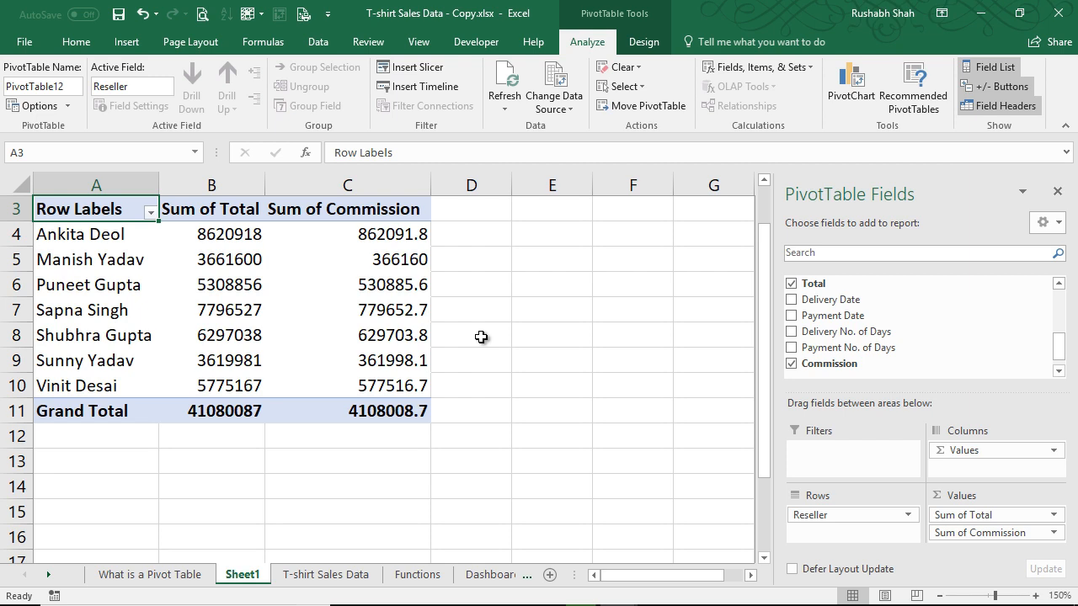
Start a new calculated field named Incentive with the default formula cleared.
click(758, 68)
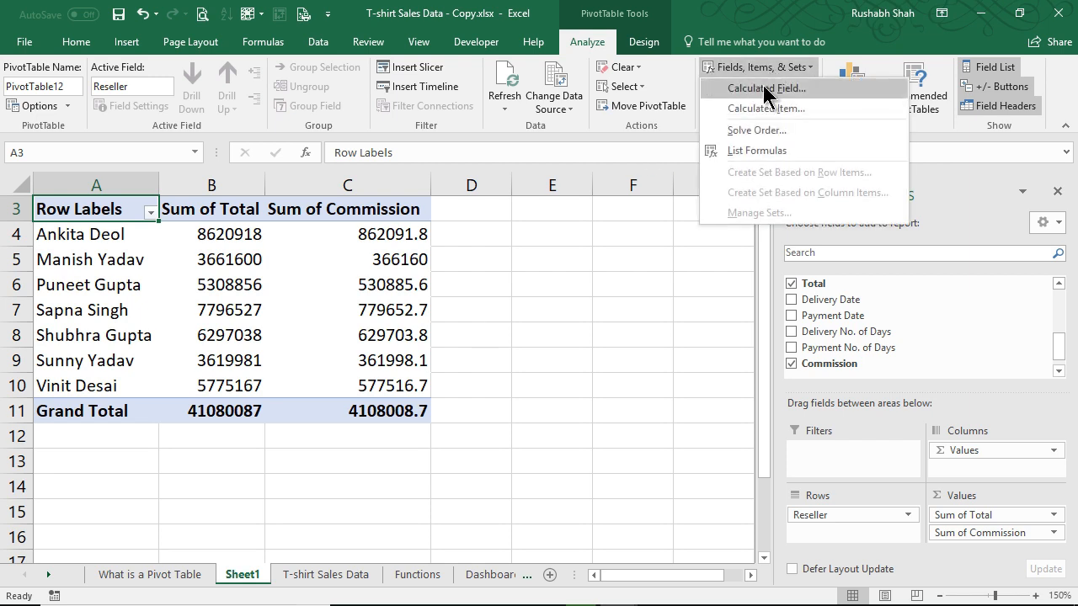
click(766, 87)
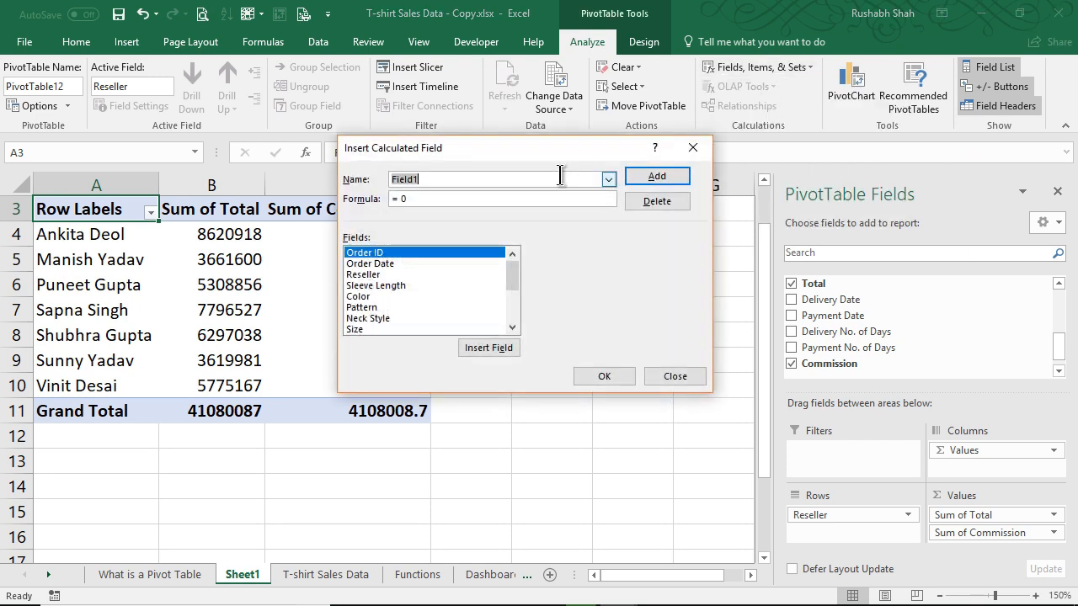
text(Incentive)
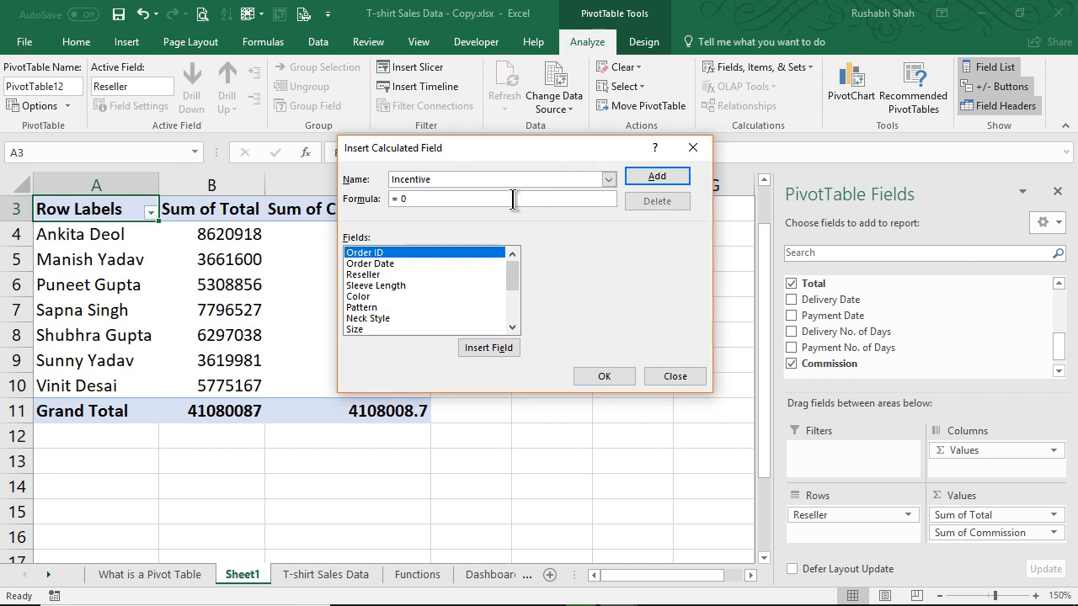
key(Backspace)
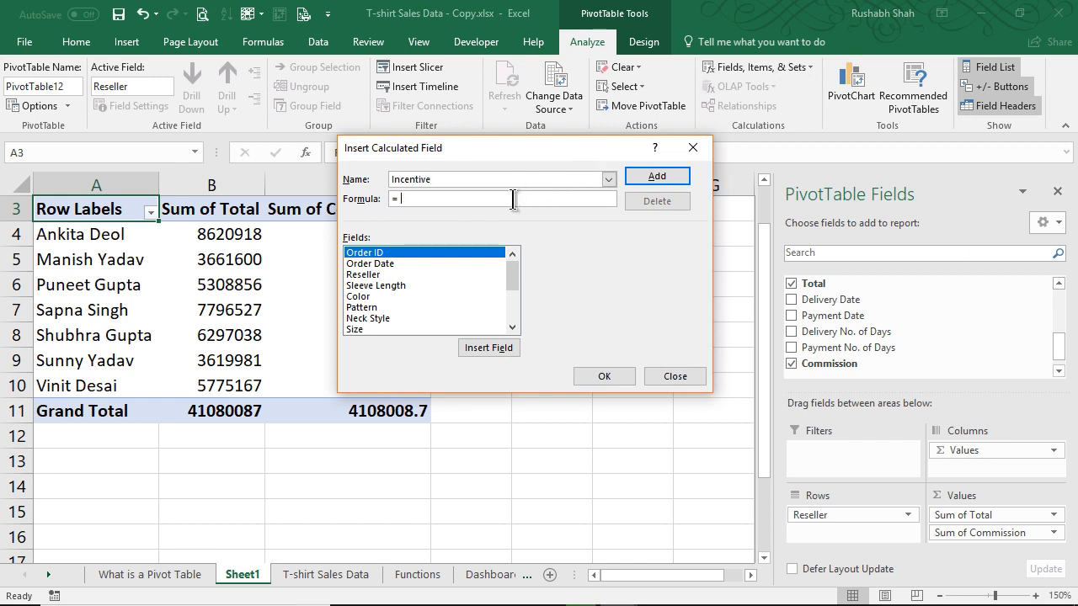
Enter the Incentive formula =IF(Total>7000000,Total*5%,0).
text(IF)
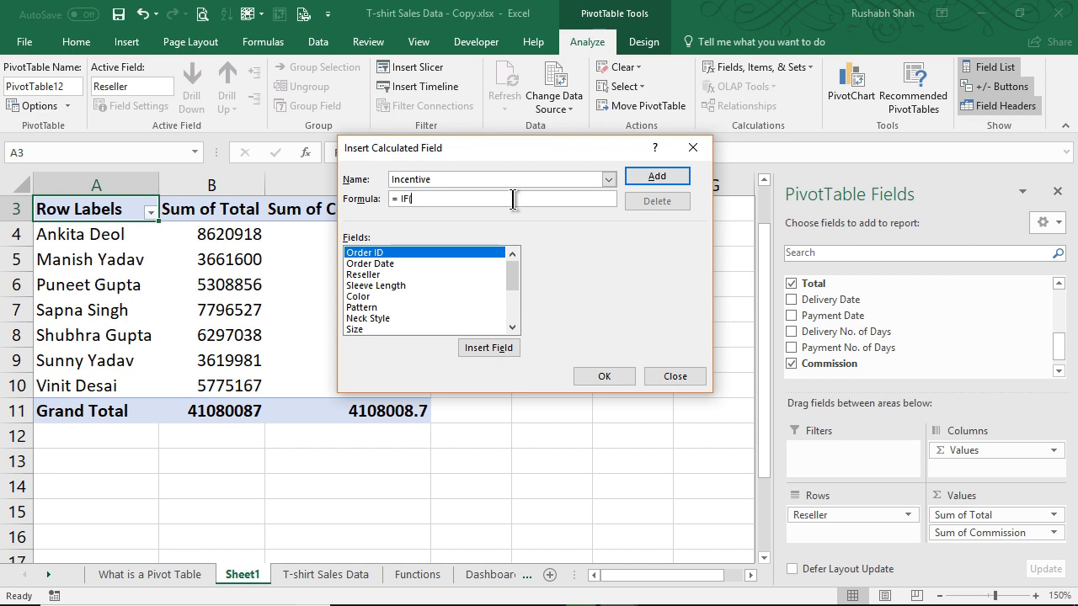
scroll(down, 3)
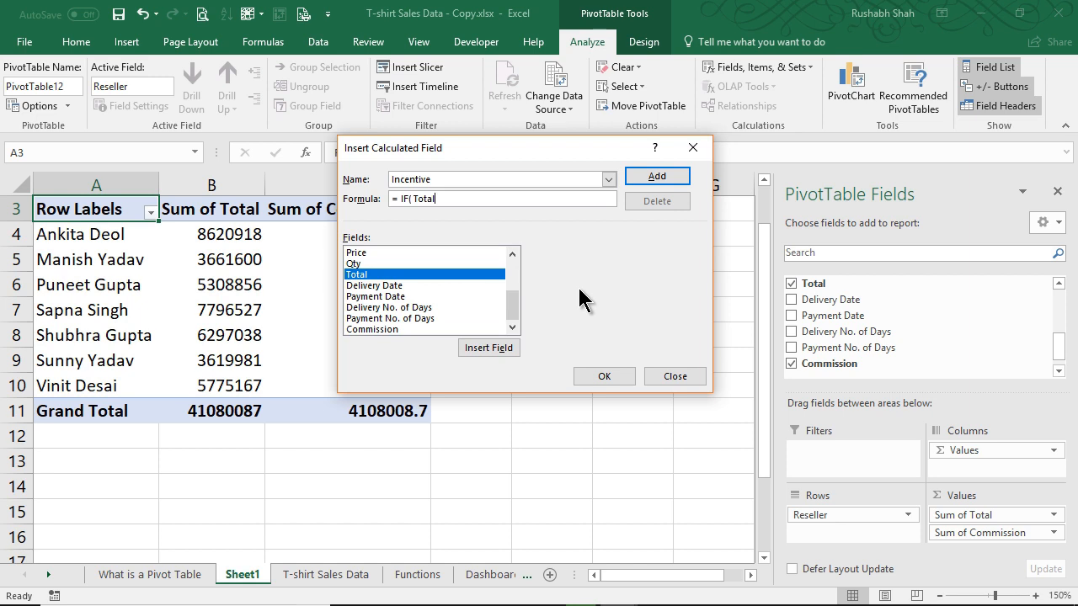
text(>)
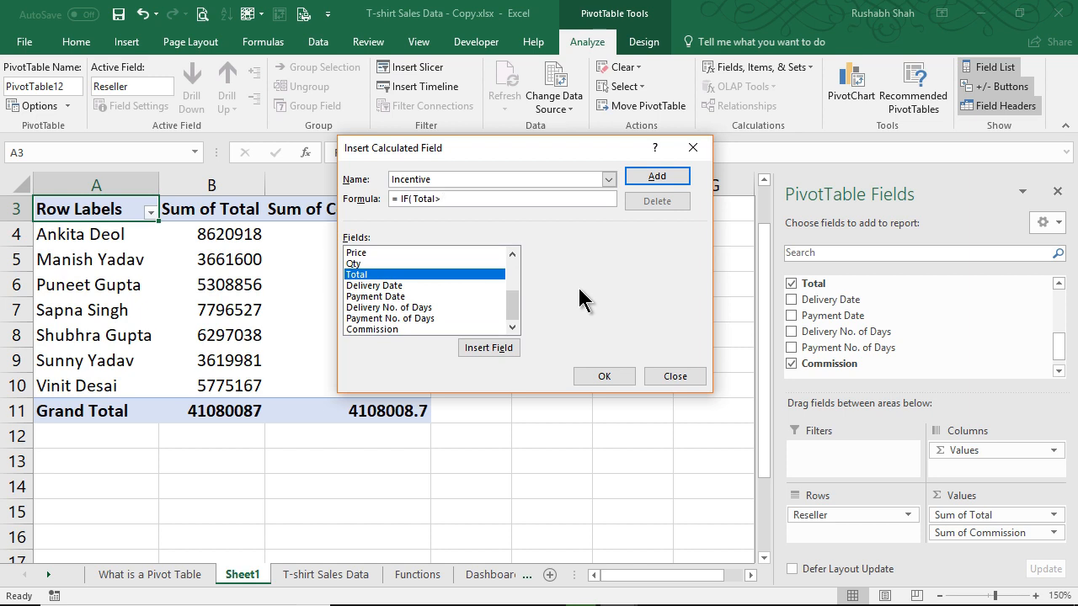
text(7000000)
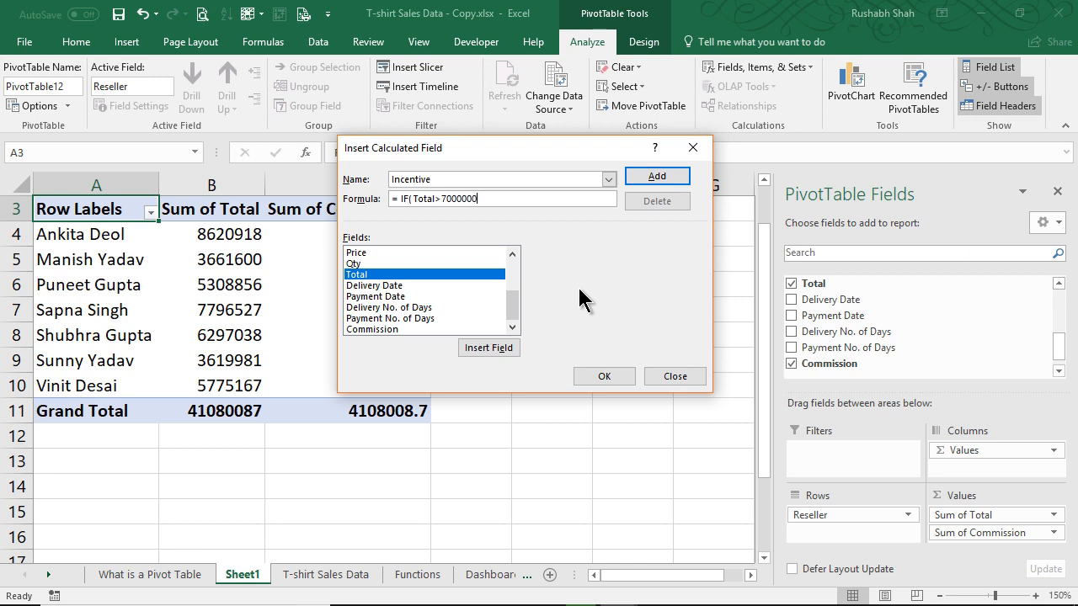
text(, Total*)
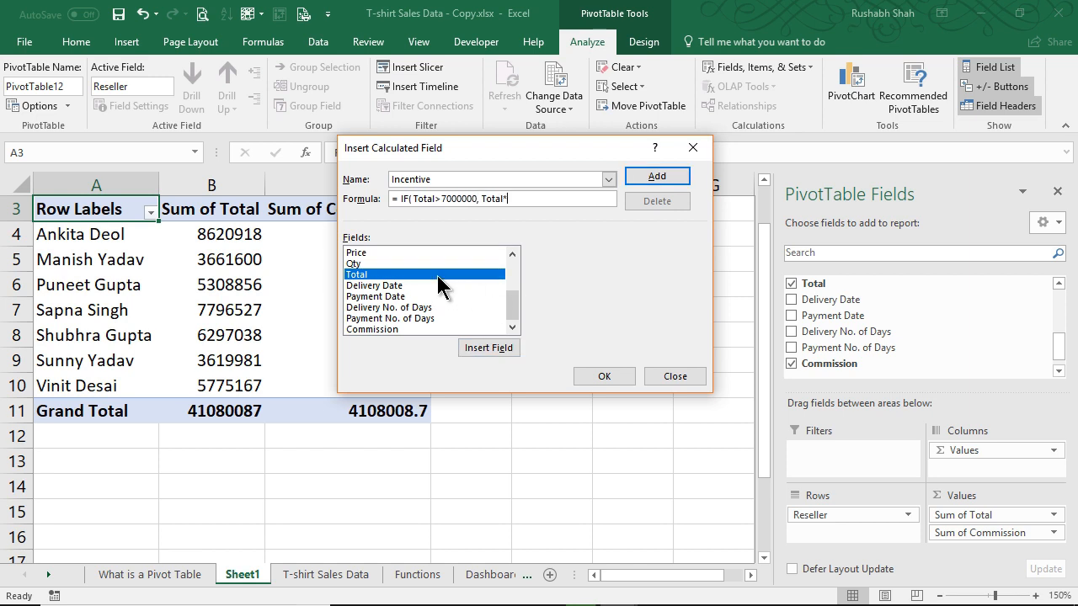
text(5%)
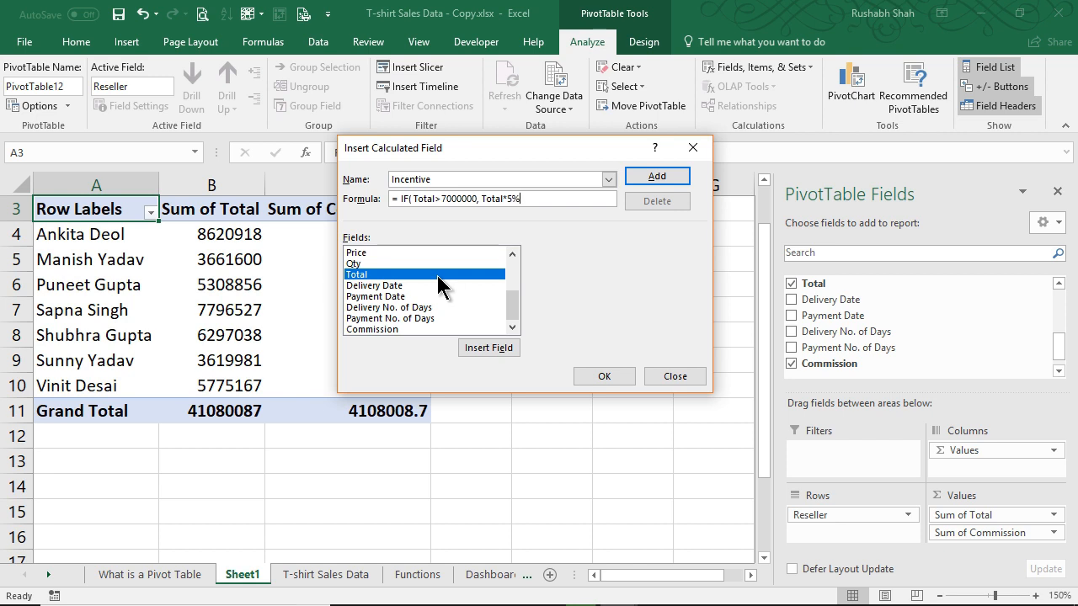
text(,0)
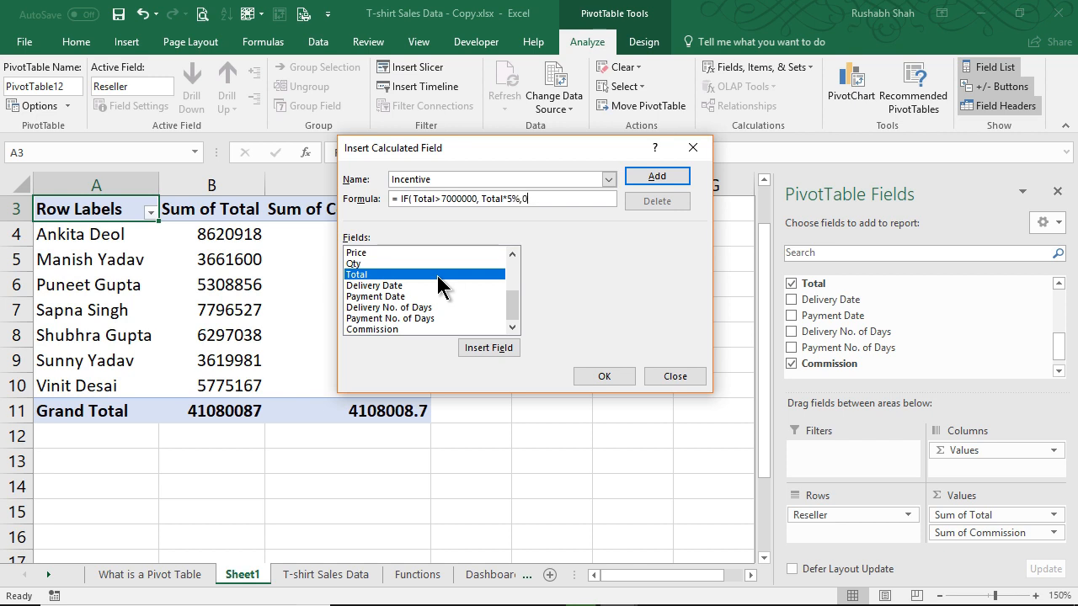
mouse_move(593, 283)
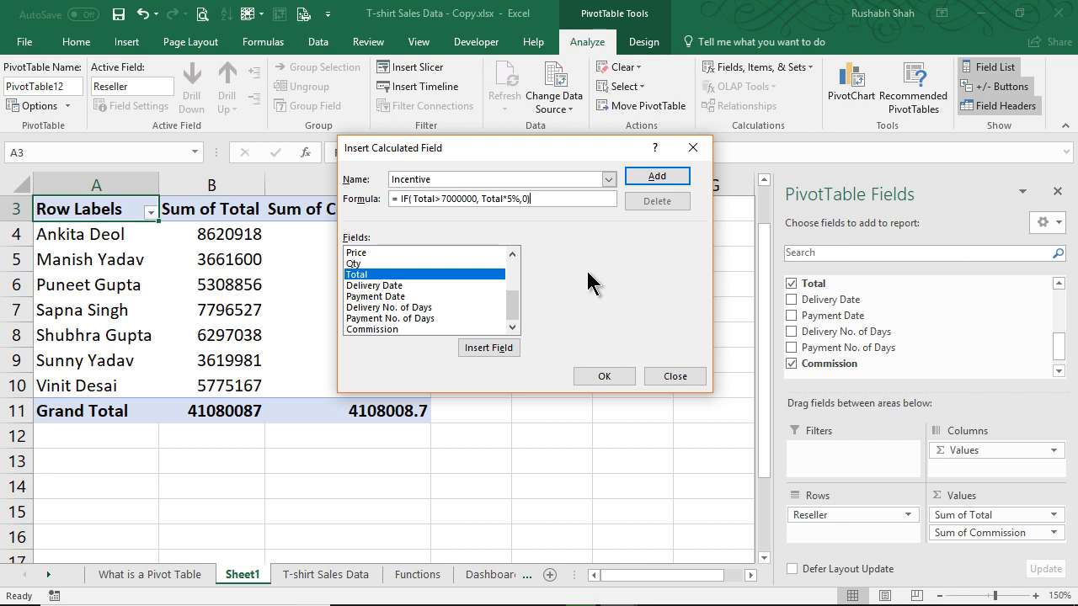
mouse_move(598, 272)
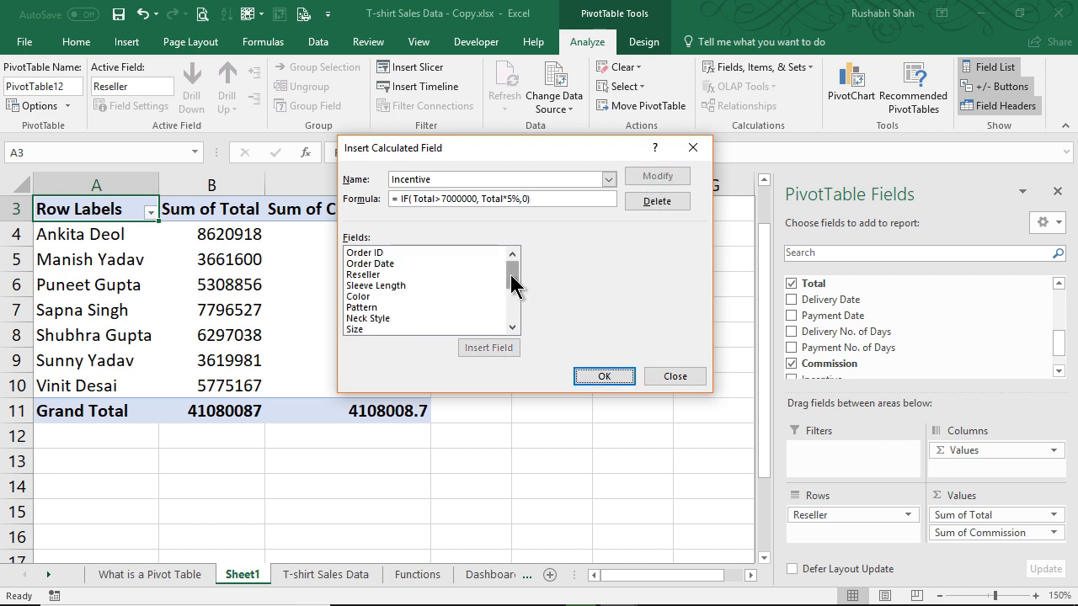
scroll(down, 3)
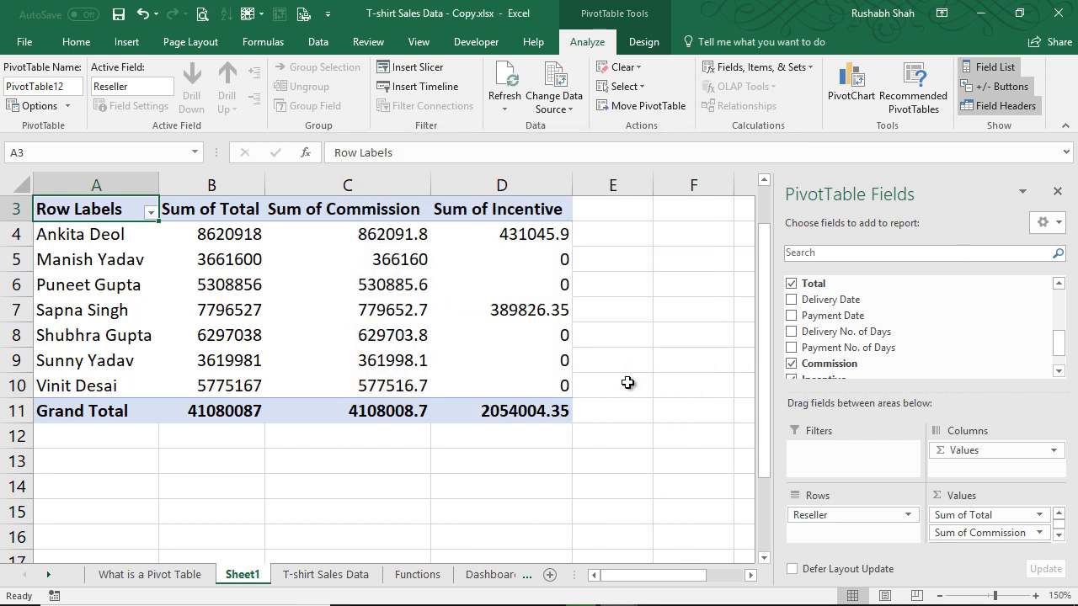
mouse_move(596, 381)
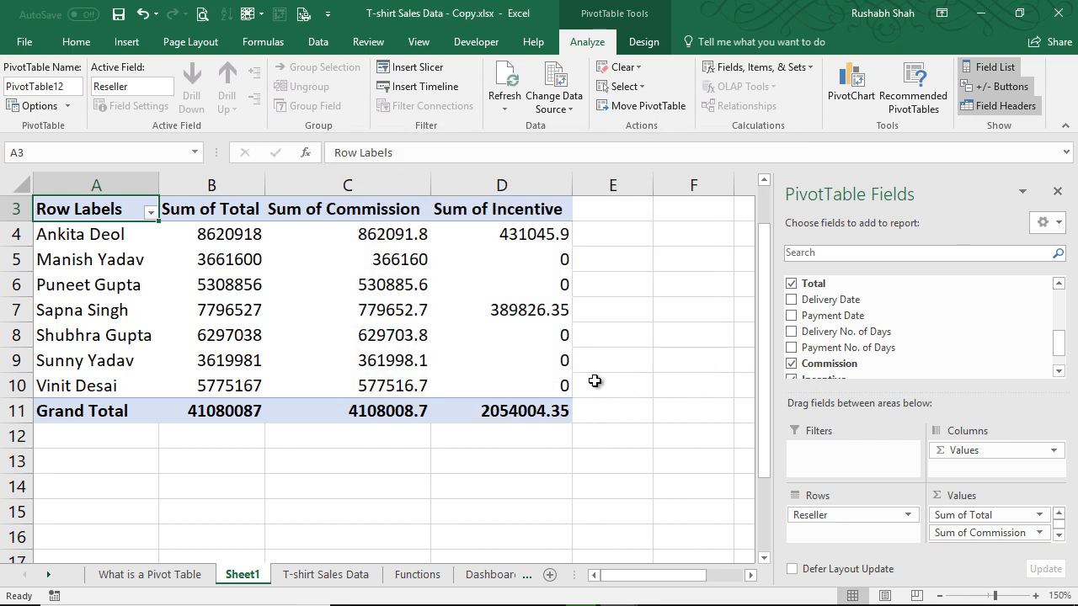
mouse_move(242, 234)
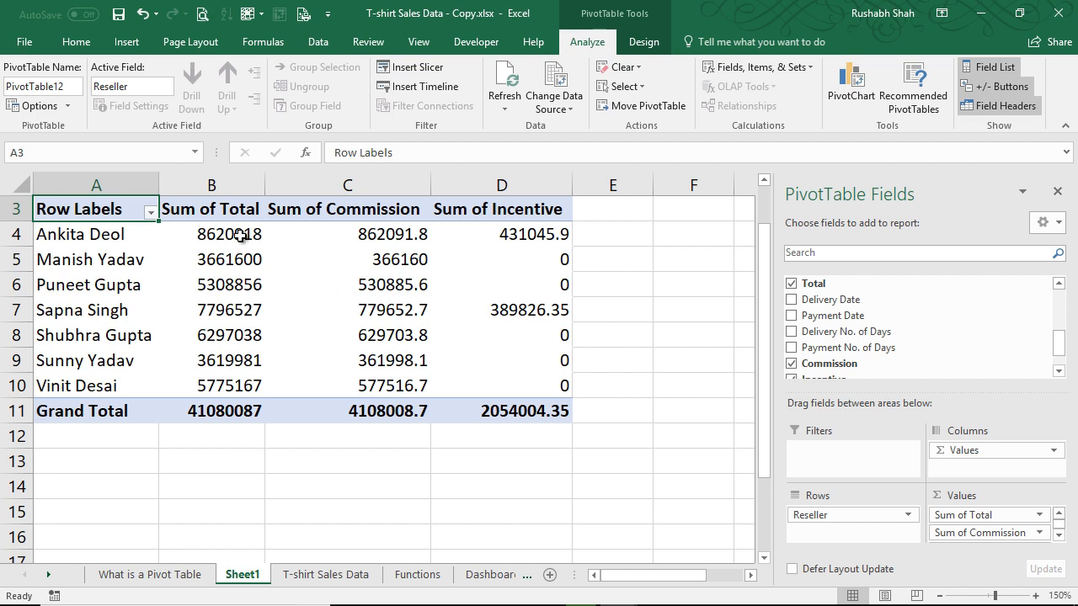
click(212, 235)
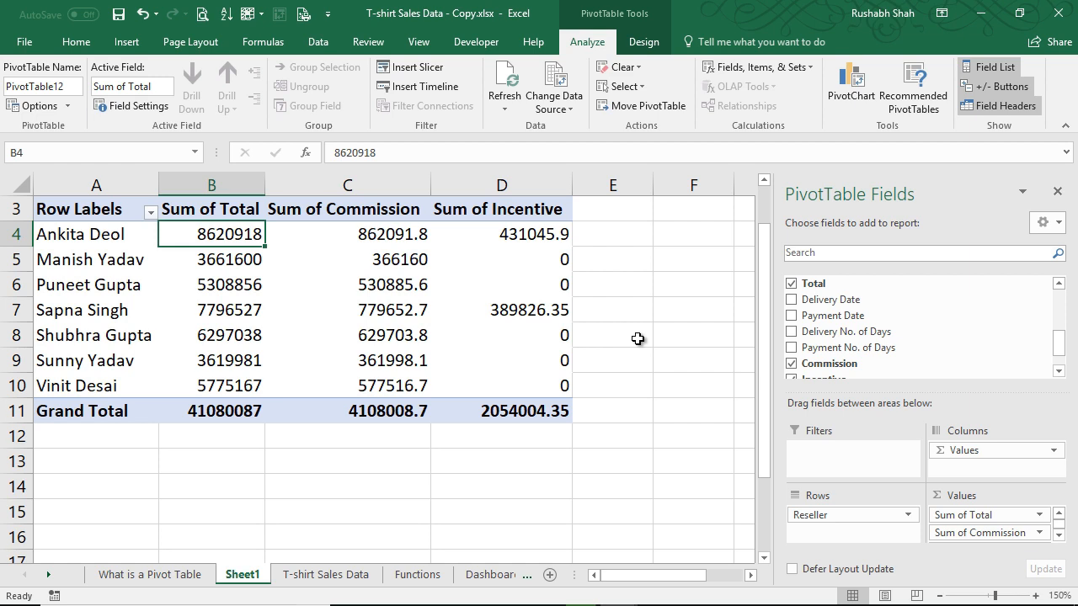
mouse_move(555, 246)
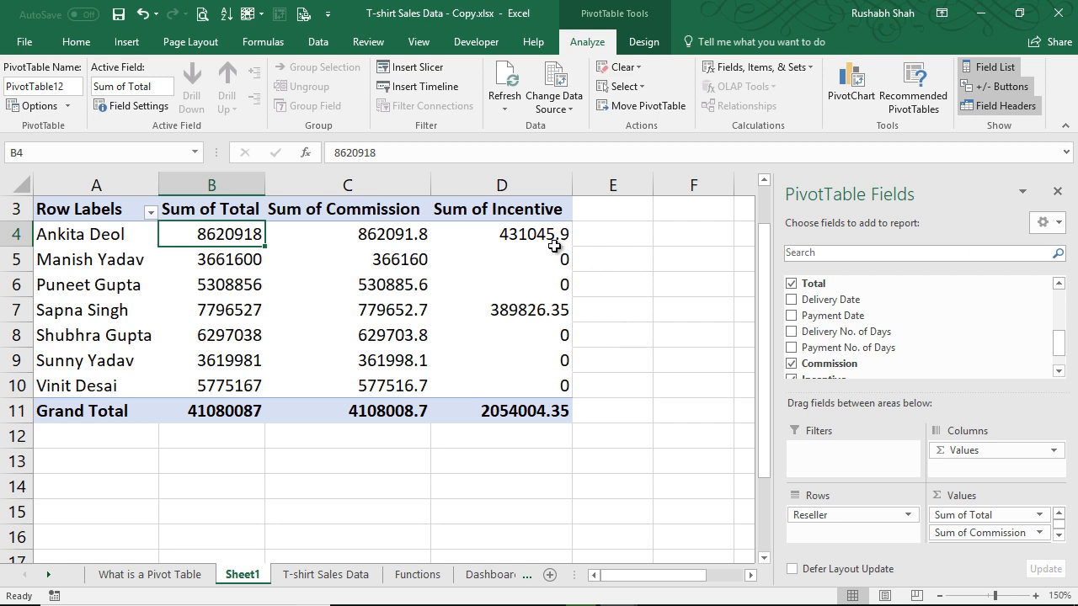
Modify the Incentive calculated field to use Total*6% instead of 5%.
click(502, 232)
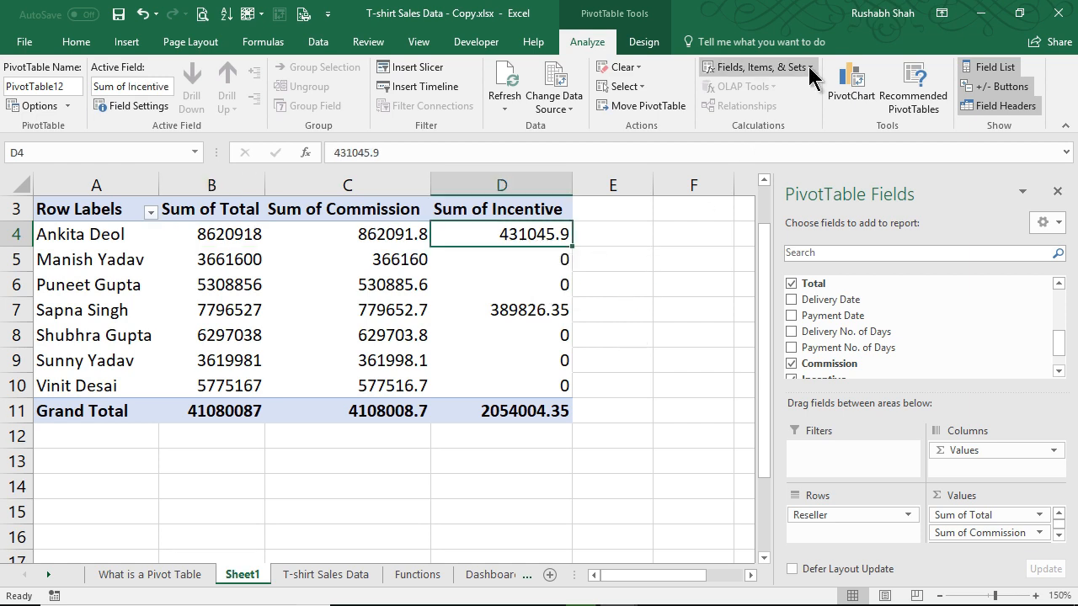
click(756, 68)
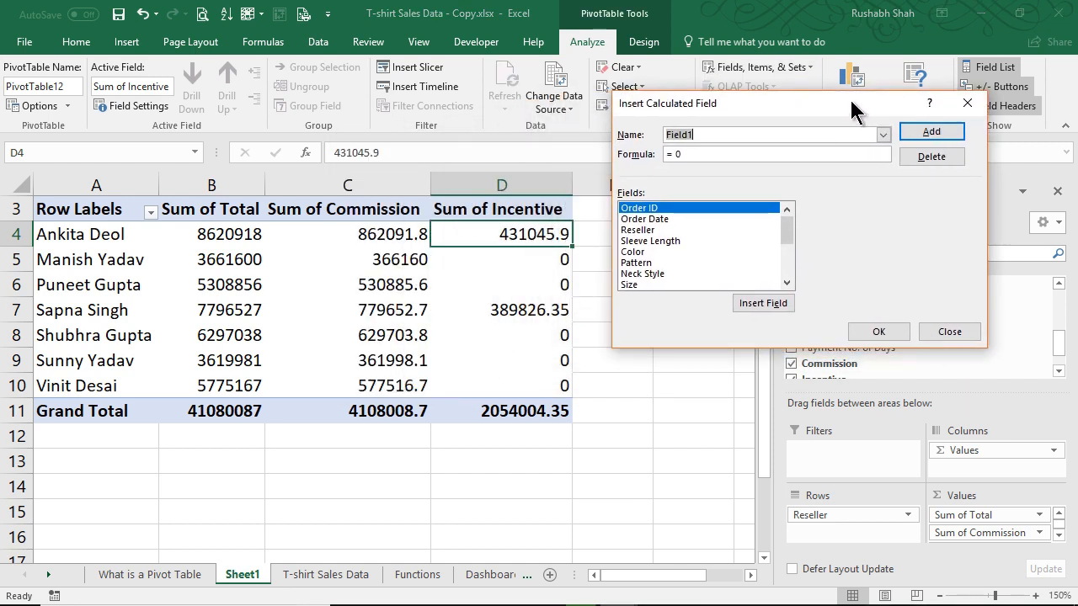
mouse_move(829, 254)
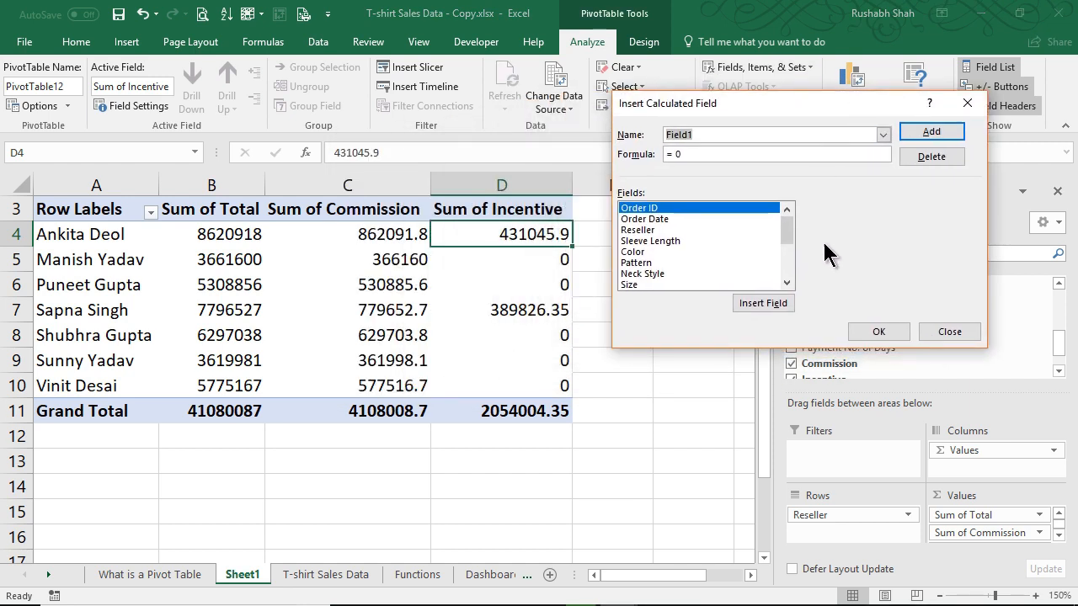
mouse_move(862, 261)
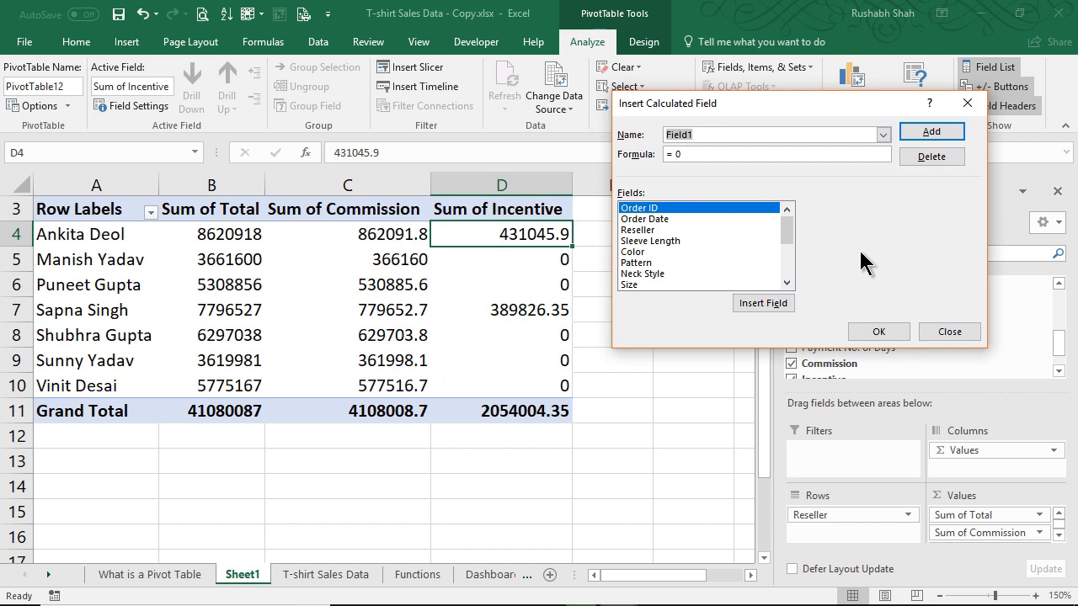
click(883, 135)
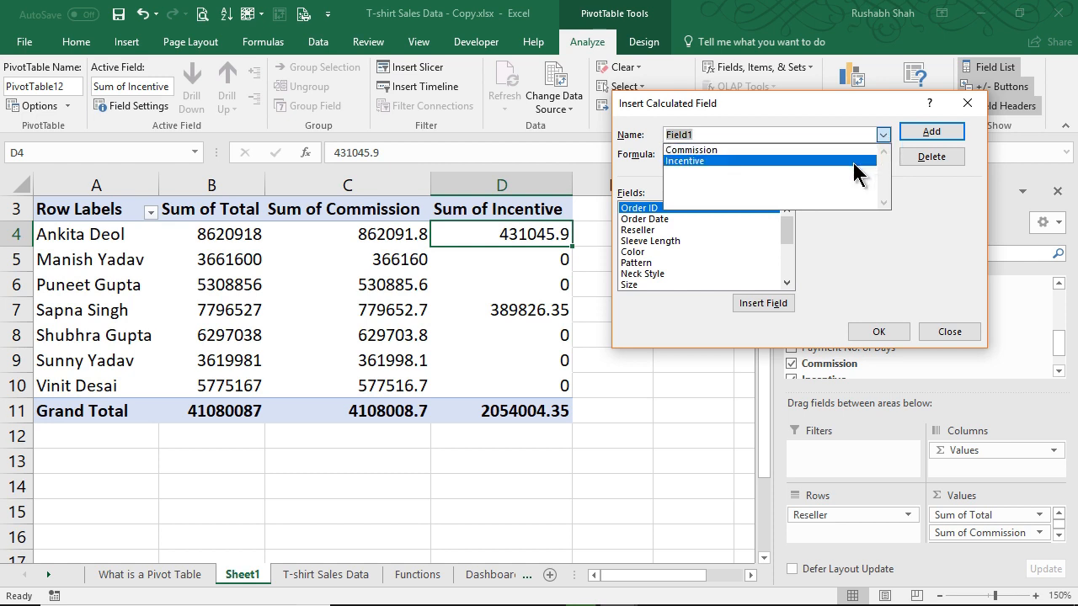
click(684, 162)
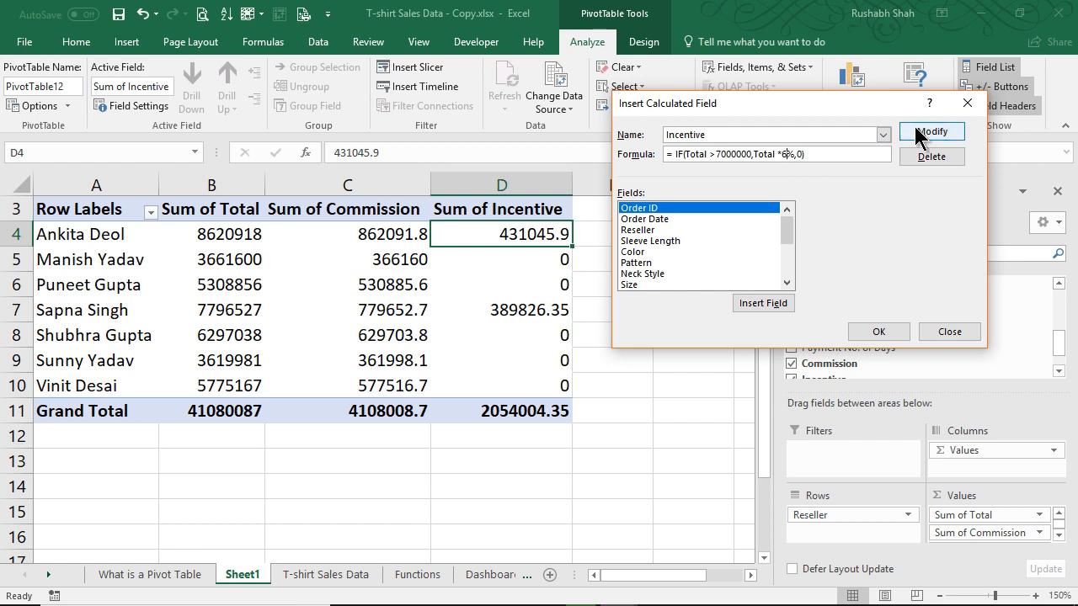
click(932, 132)
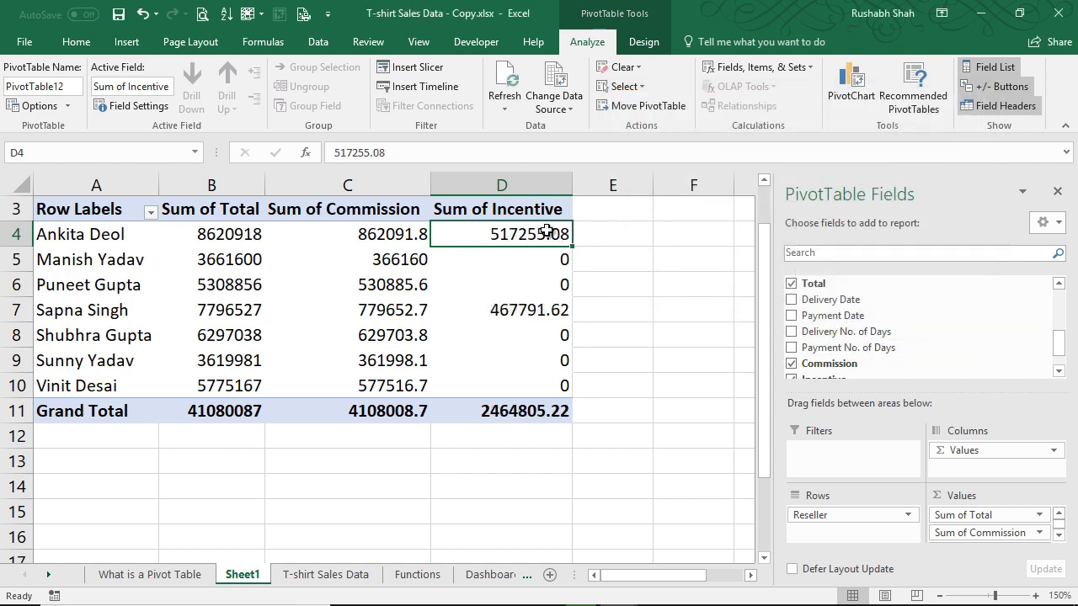
mouse_move(562, 337)
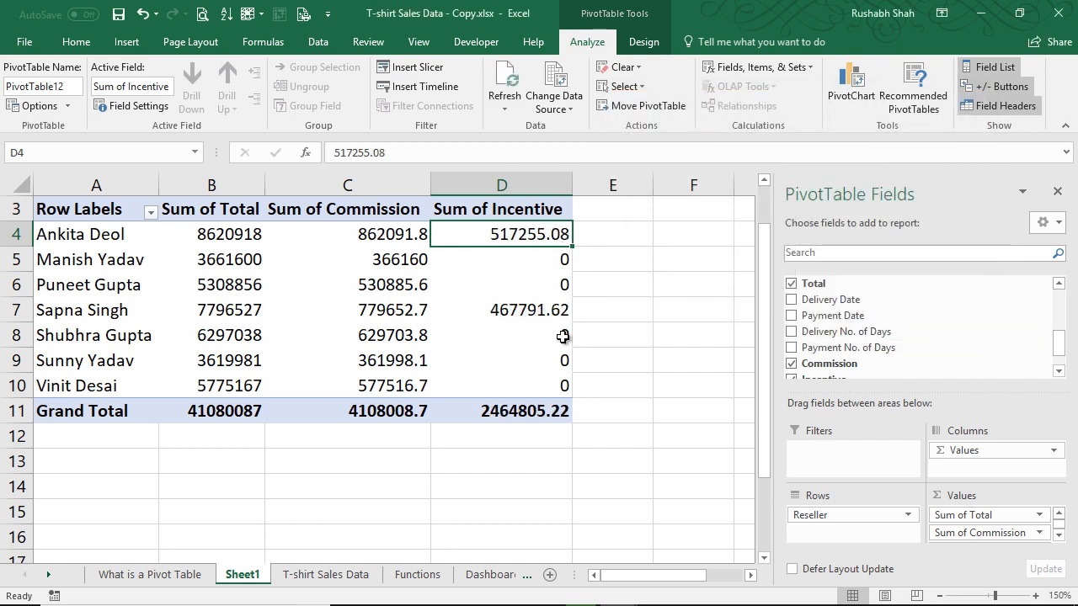
mouse_move(644, 256)
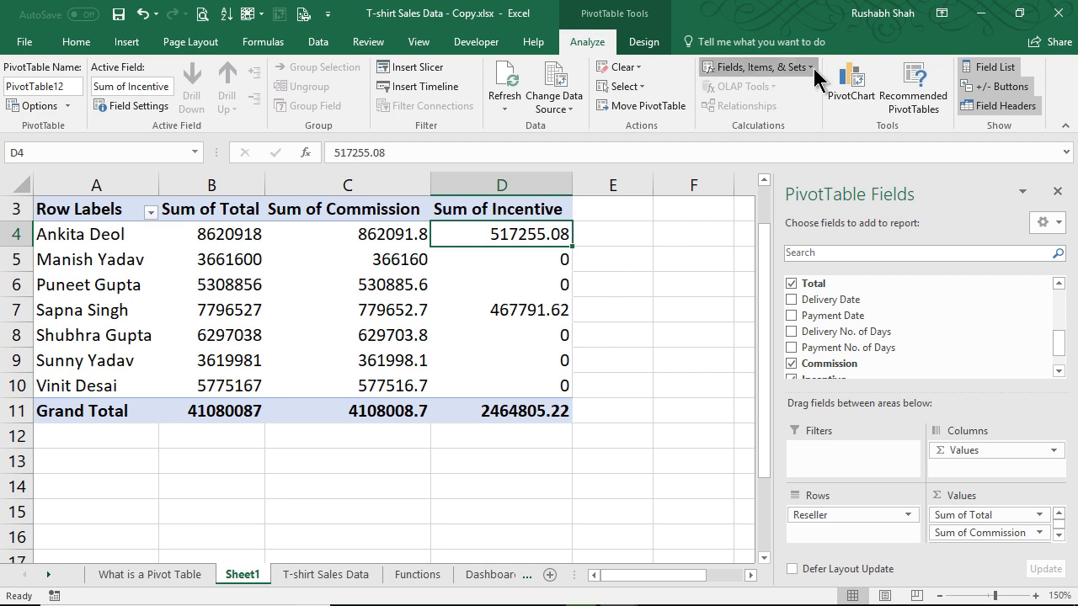
Select the Incentive calculated field in the dialog and delete it.
click(757, 68)
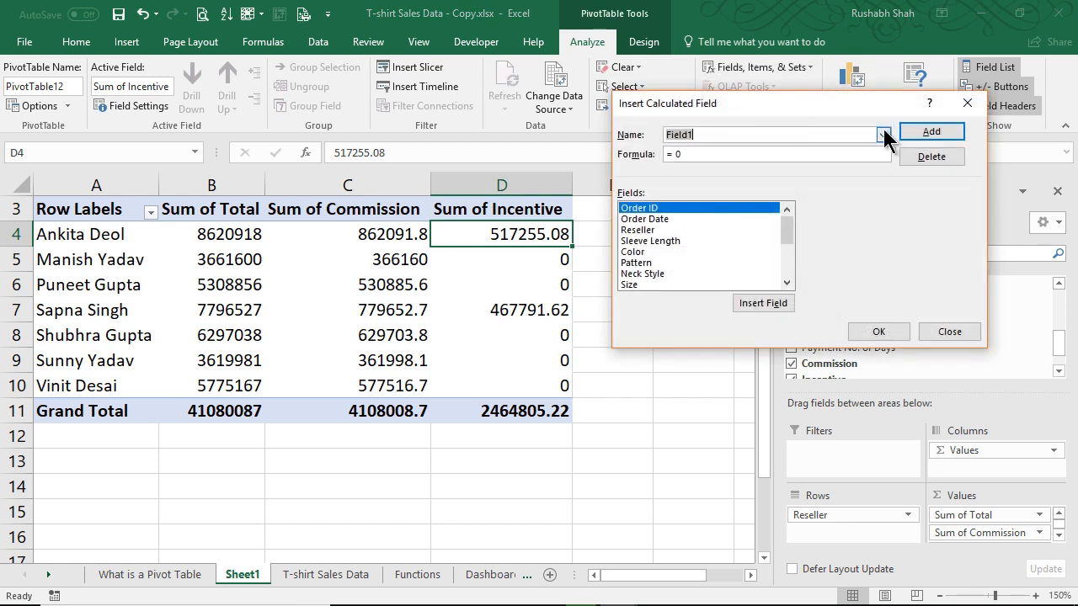
click(883, 135)
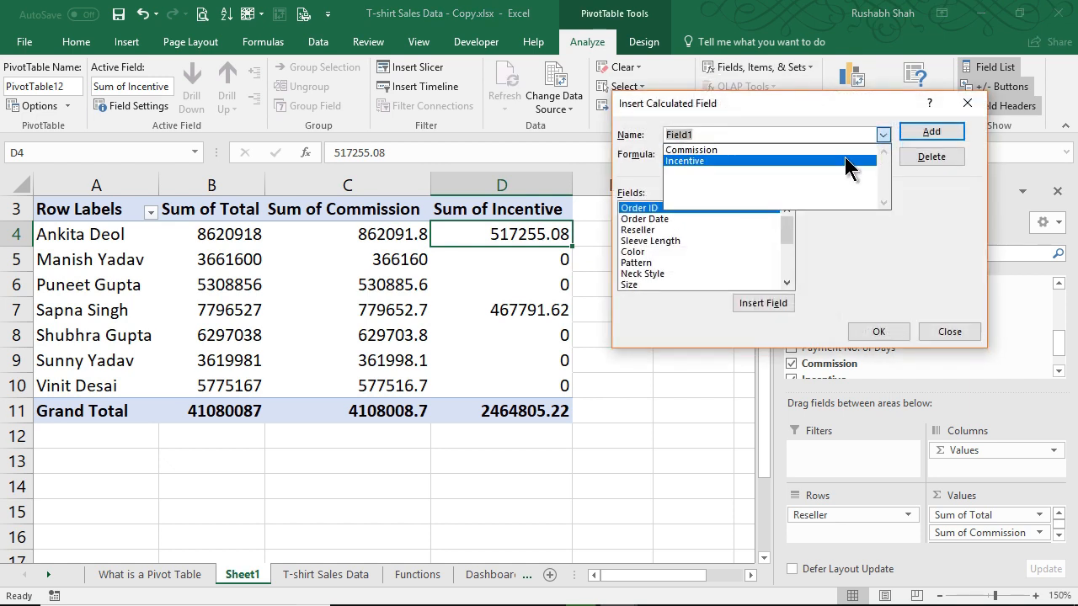
click(684, 162)
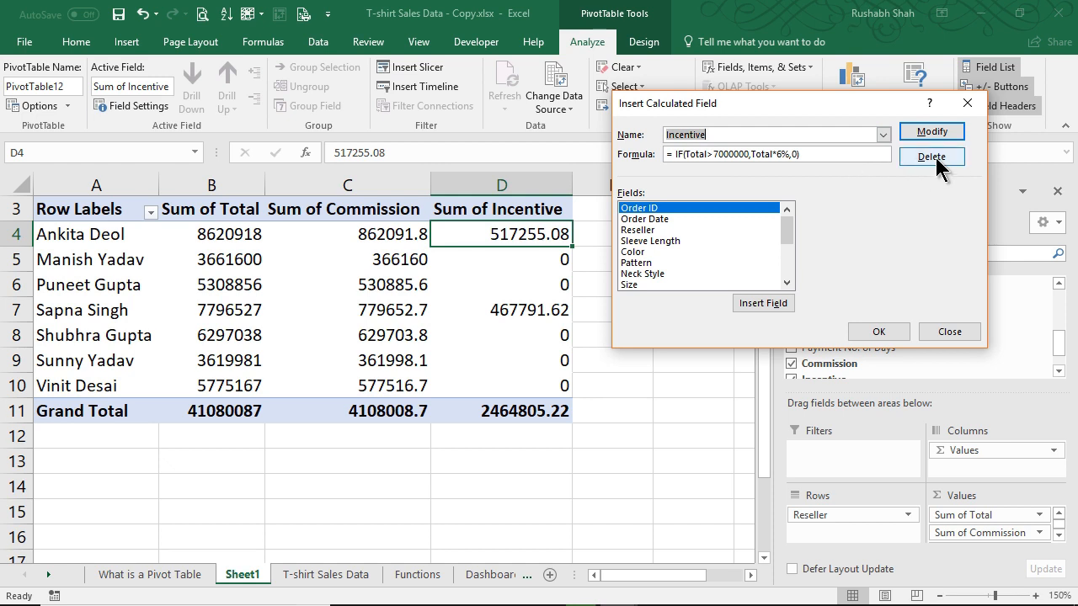
mouse_move(954, 166)
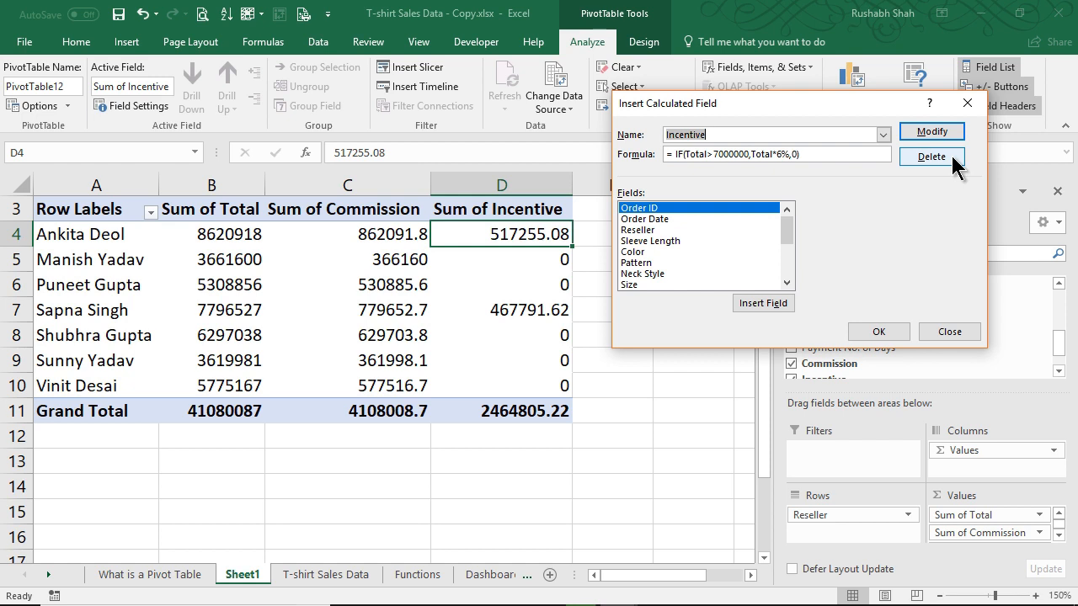
click(931, 155)
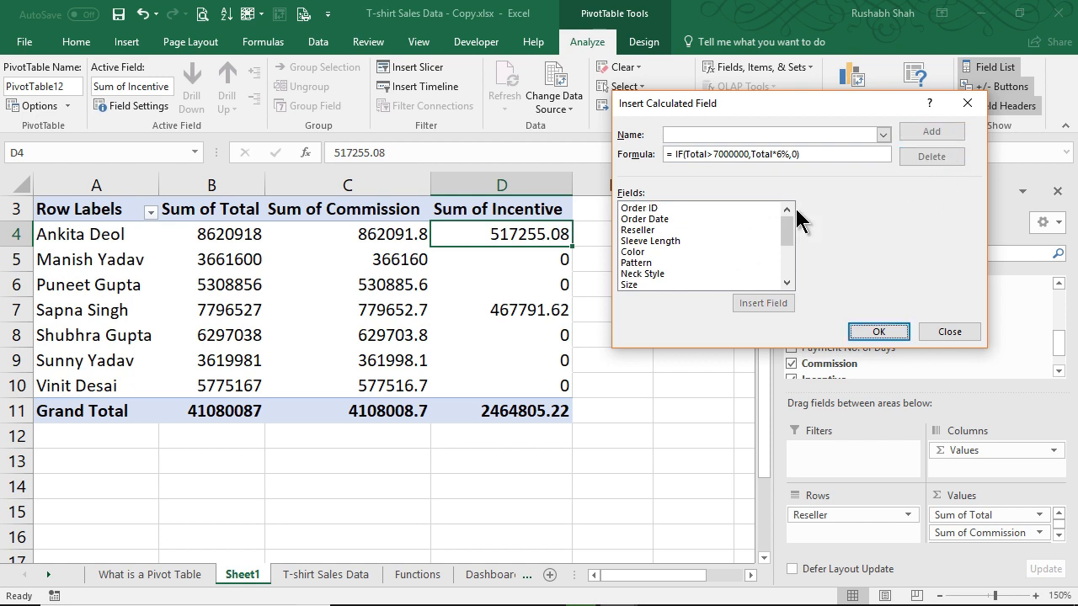
scroll(down, 3)
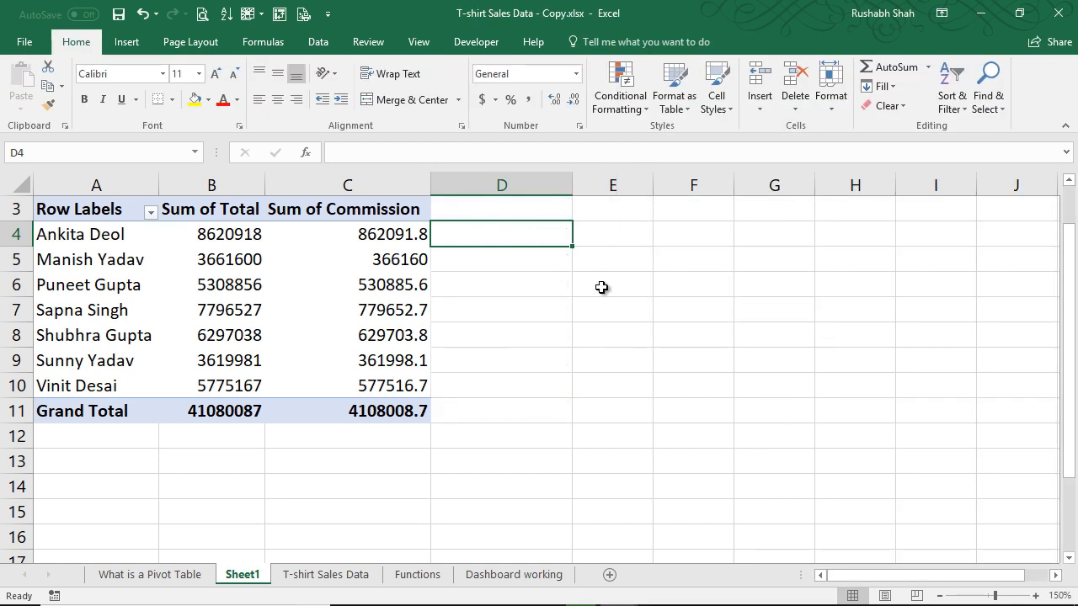
mouse_move(386, 268)
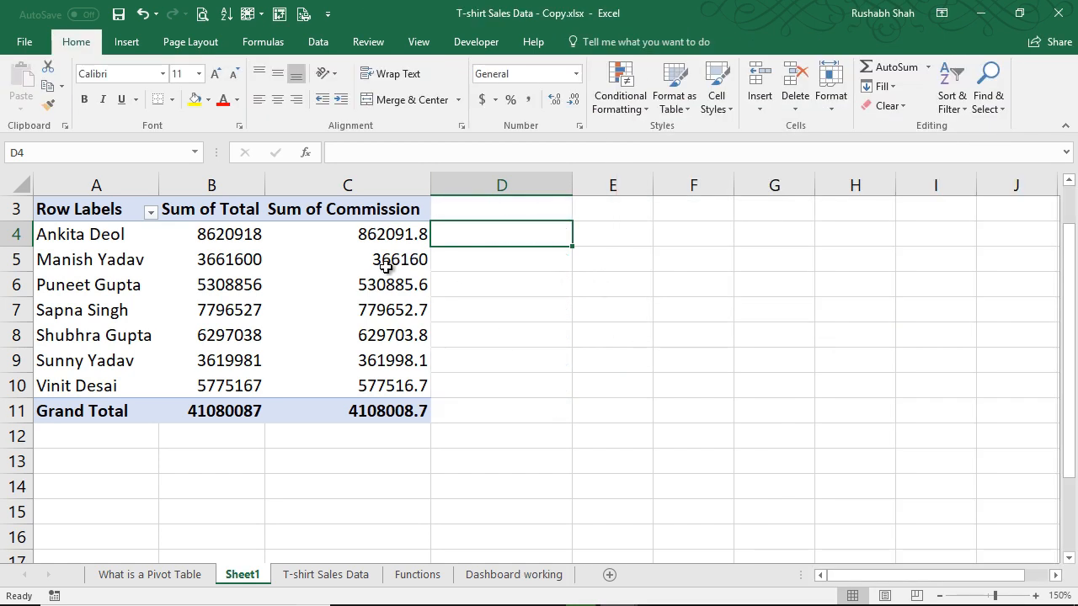
click(401, 259)
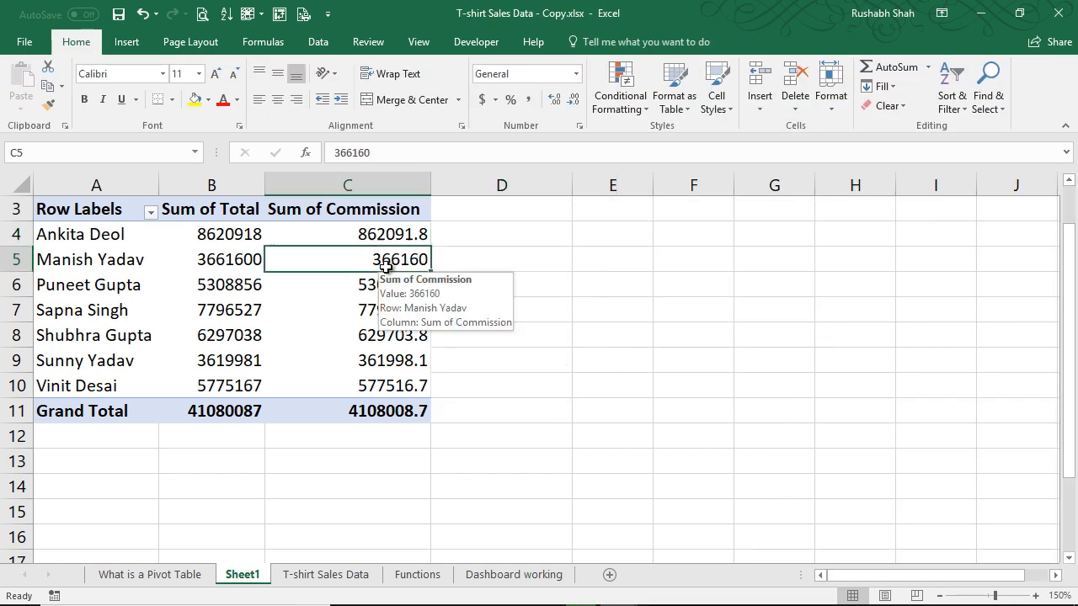